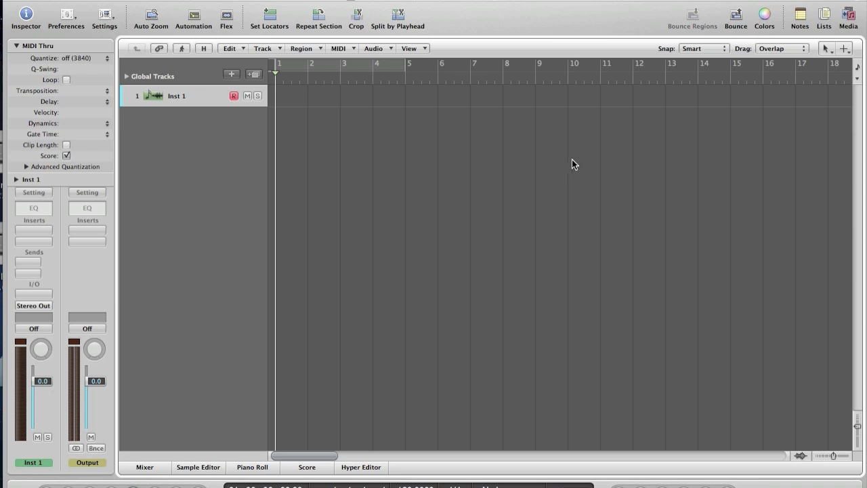
{"action": "mouse_move", "coordinate": [452, 133]}
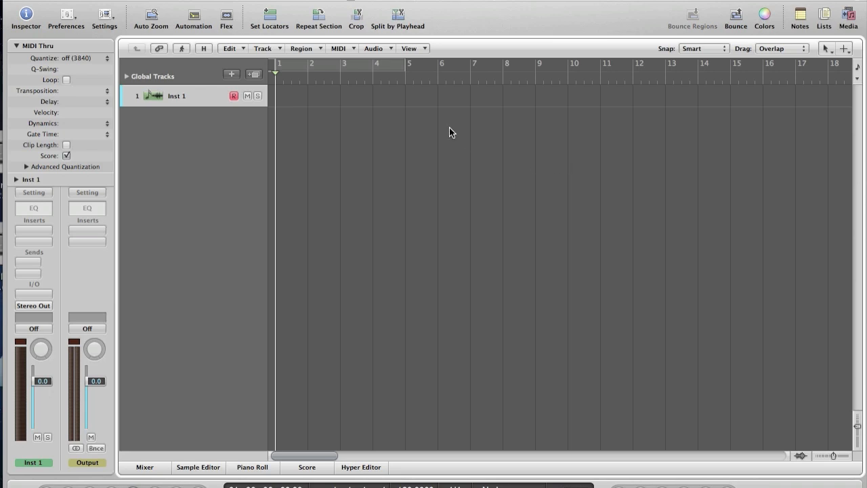
{"action": "mouse_move", "coordinate": [223, 103]}
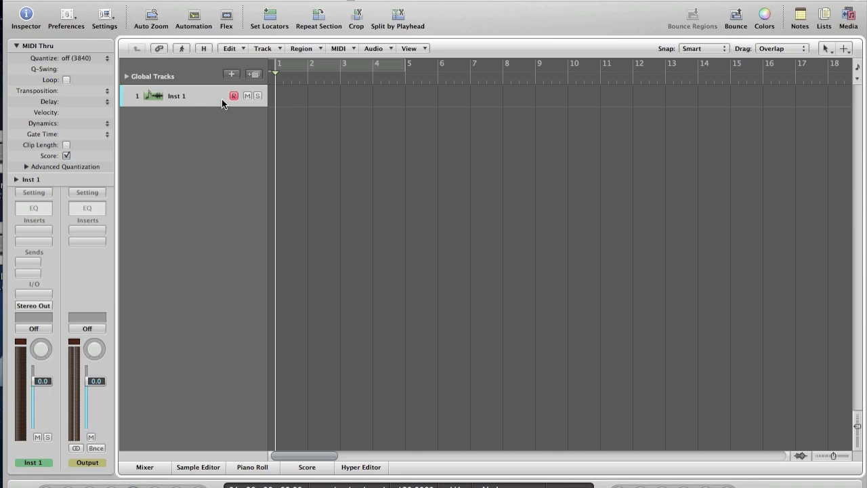
{"action": "mouse_move", "coordinate": [217, 100]}
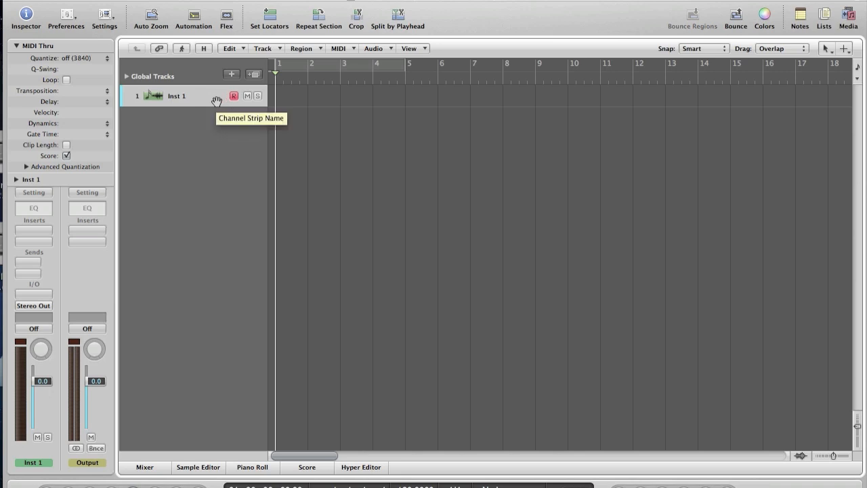
{"action": "mouse_move", "coordinate": [44, 303]}
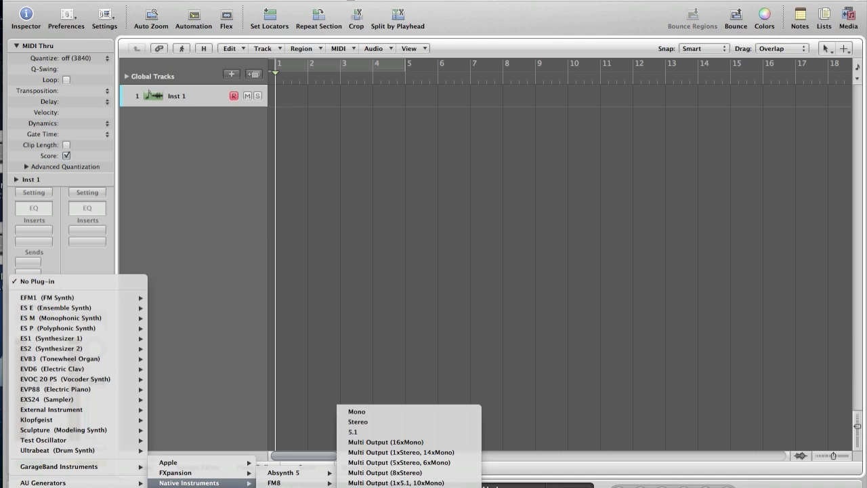
{"action": "mouse_move", "coordinate": [379, 432]}
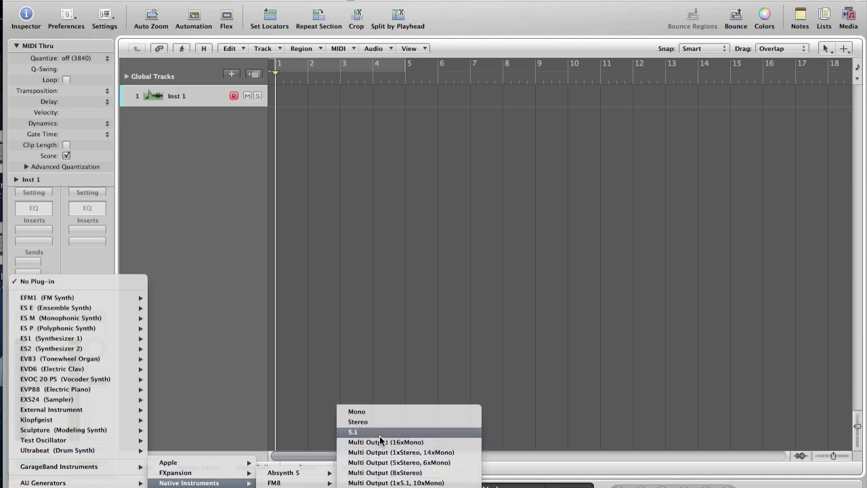
Insert the Native Instruments Reaktor Player (Stereo) instrument on the Inst 1 channel strip.
{"action": "left_click", "coordinate": [353, 431]}
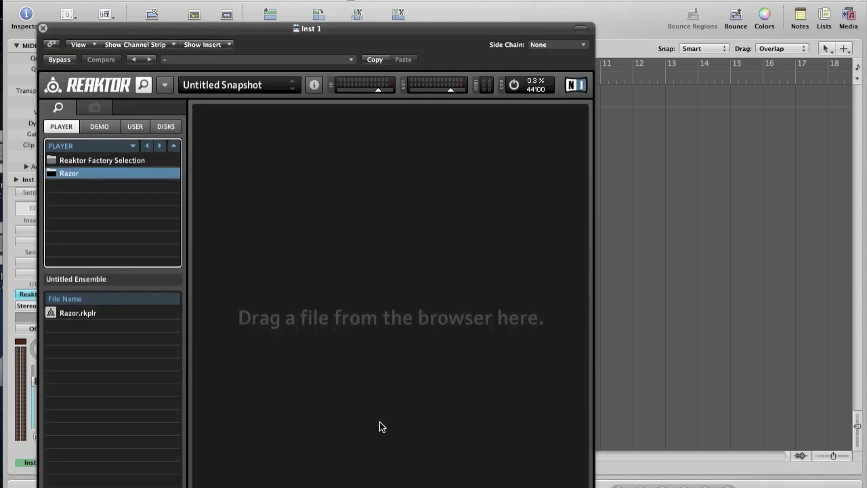
{"action": "mouse_move", "coordinate": [568, 162]}
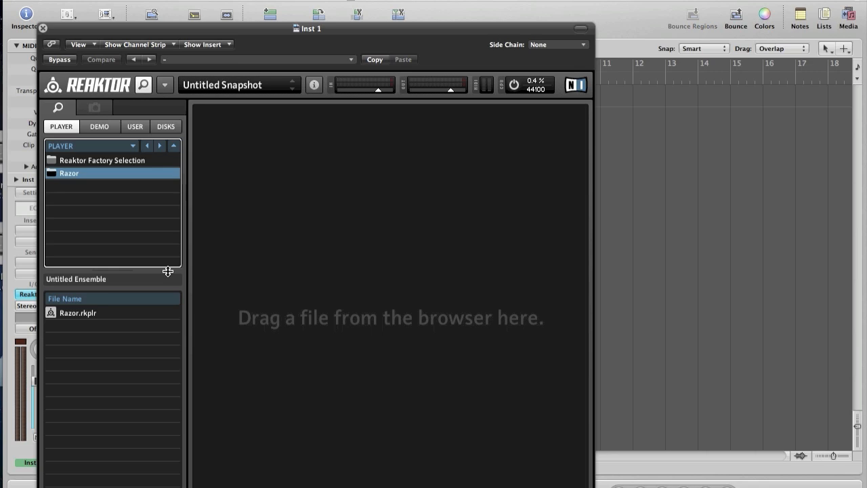
{"action": "mouse_move", "coordinate": [94, 310]}
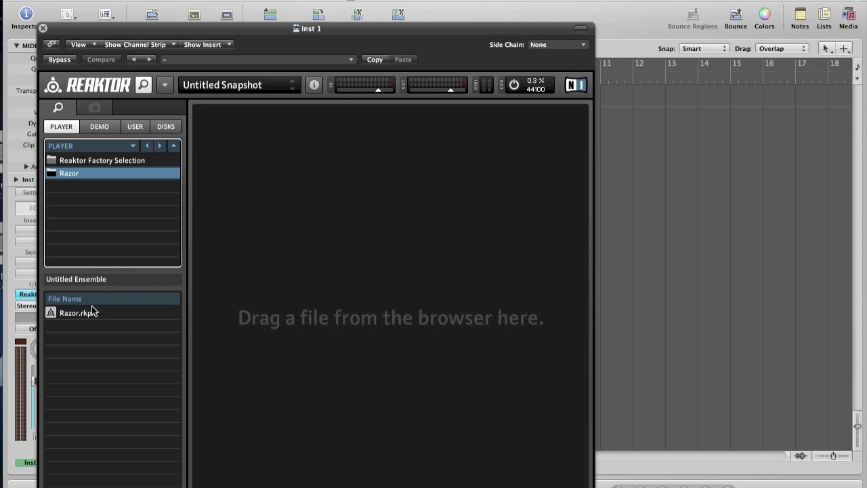
Load Razor.rkplr into the ensemble area and select the 9:1 - INIT snapshot from the Errorsmith bank.
{"action": "left_click", "coordinate": [76, 312]}
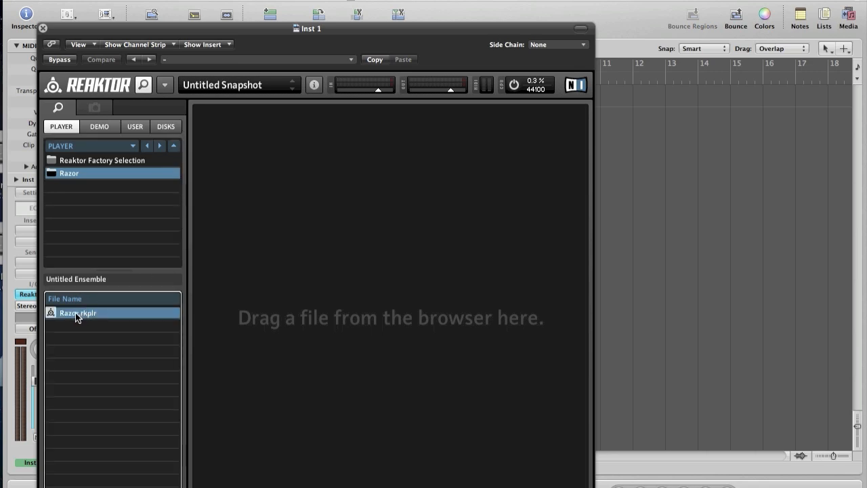
{"action": "left_click_drag", "start_coordinate": [75, 312], "coordinate": [328, 269]}
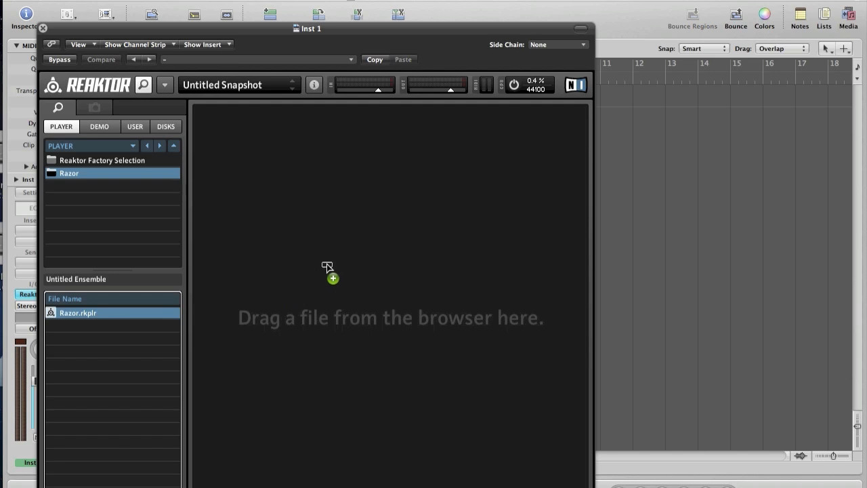
{"action": "mouse_move", "coordinate": [328, 264]}
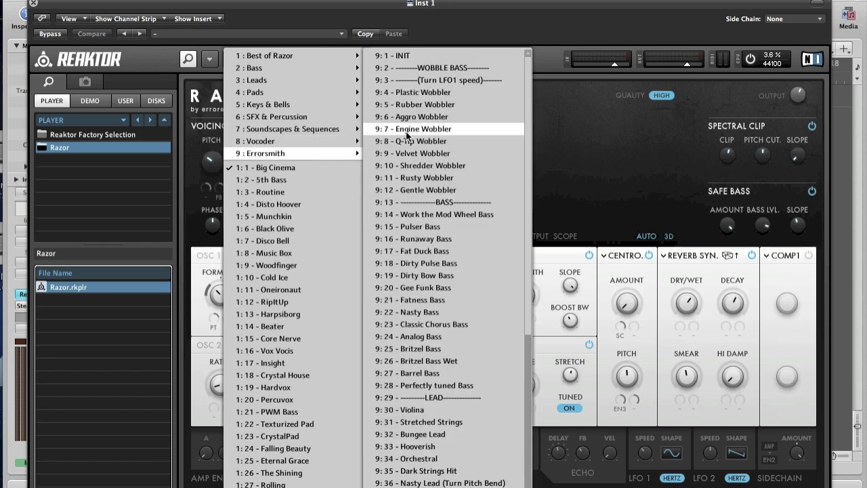
{"action": "left_click", "coordinate": [414, 54]}
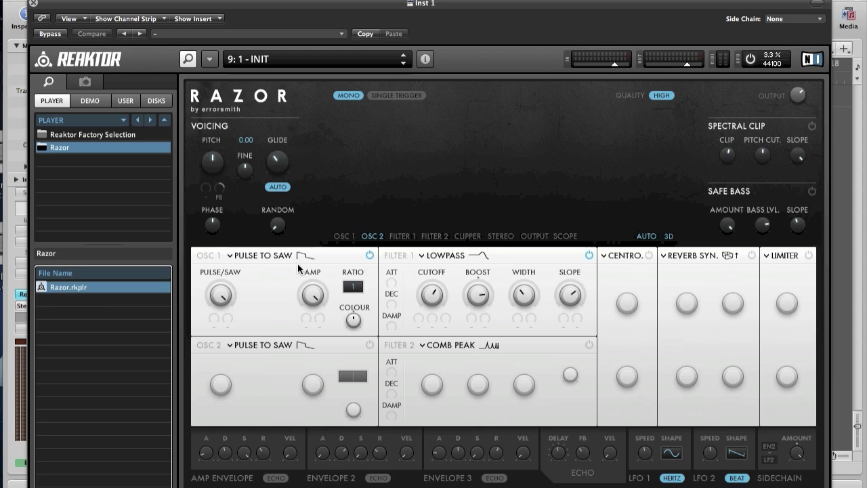
{"action": "mouse_move", "coordinate": [511, 333]}
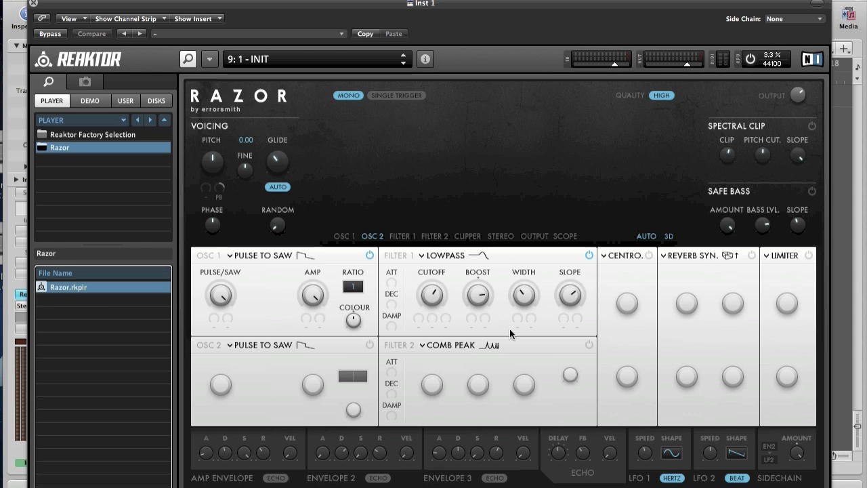
{"action": "left_click", "coordinate": [344, 236]}
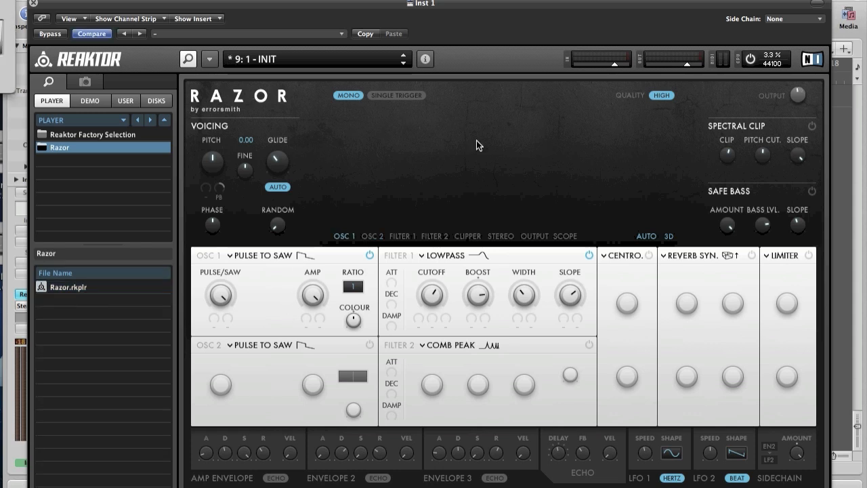
{"action": "mouse_move", "coordinate": [385, 111]}
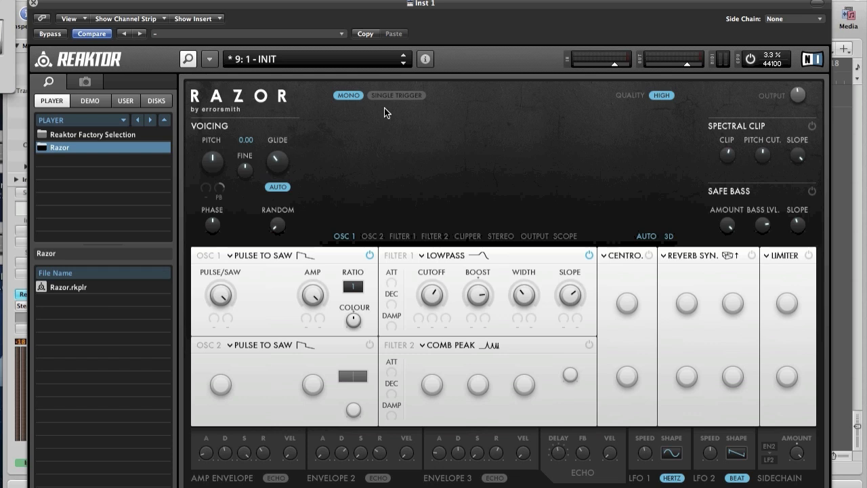
{"action": "left_click", "coordinate": [347, 95]}
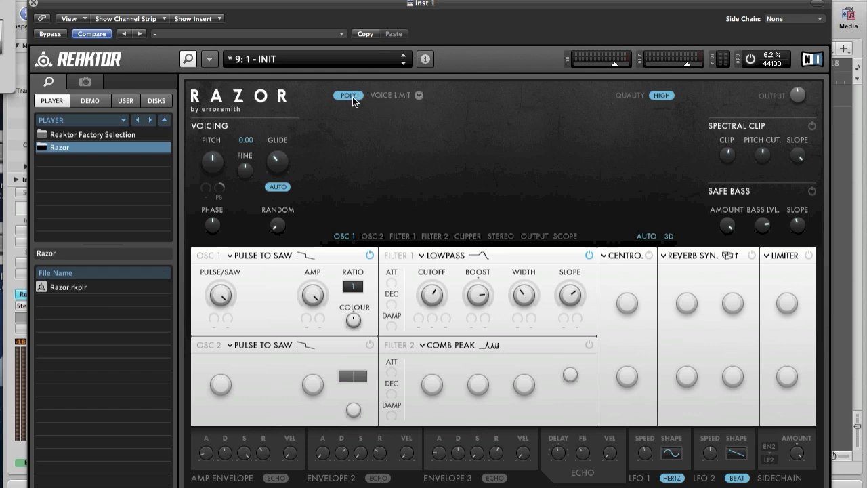
{"action": "left_click", "coordinate": [348, 95]}
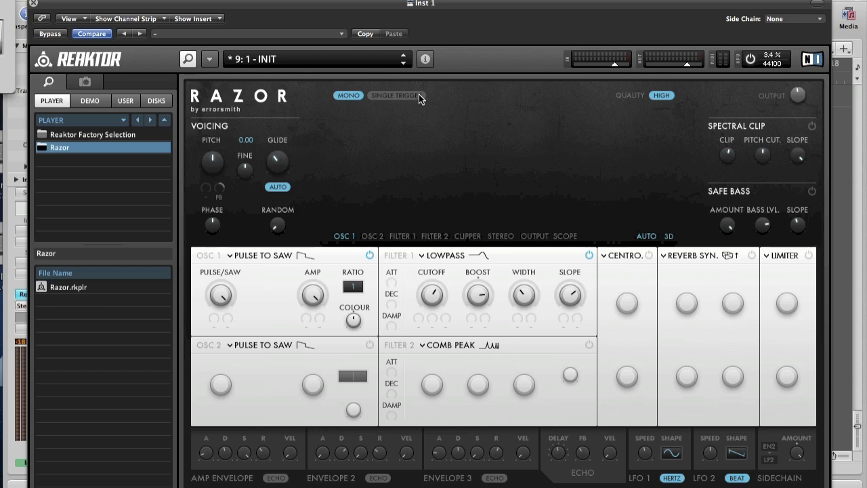
{"action": "mouse_move", "coordinate": [656, 98]}
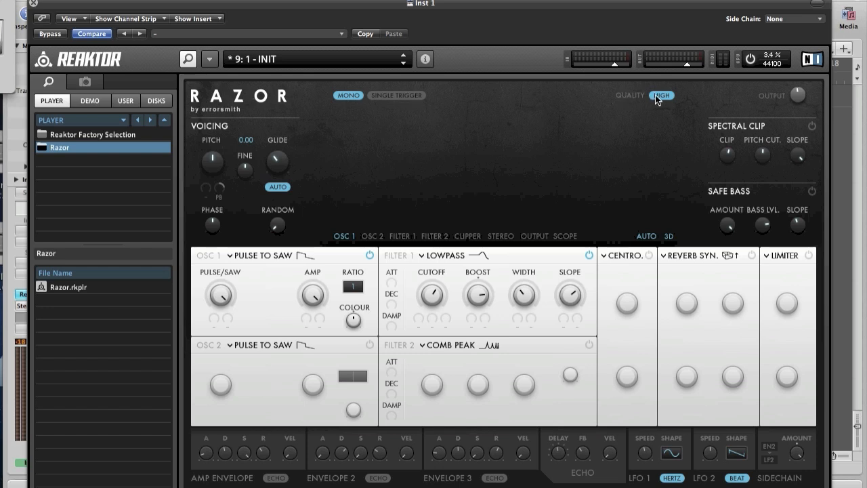
{"action": "left_click", "coordinate": [661, 95]}
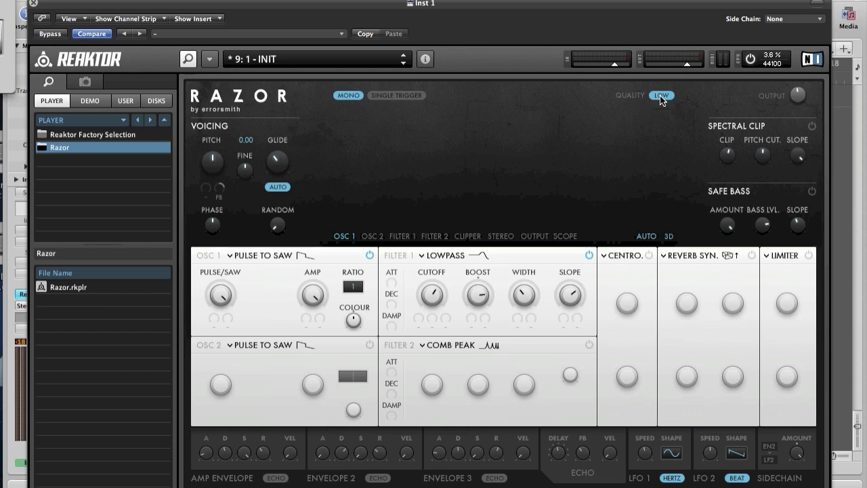
{"action": "left_click", "coordinate": [661, 95]}
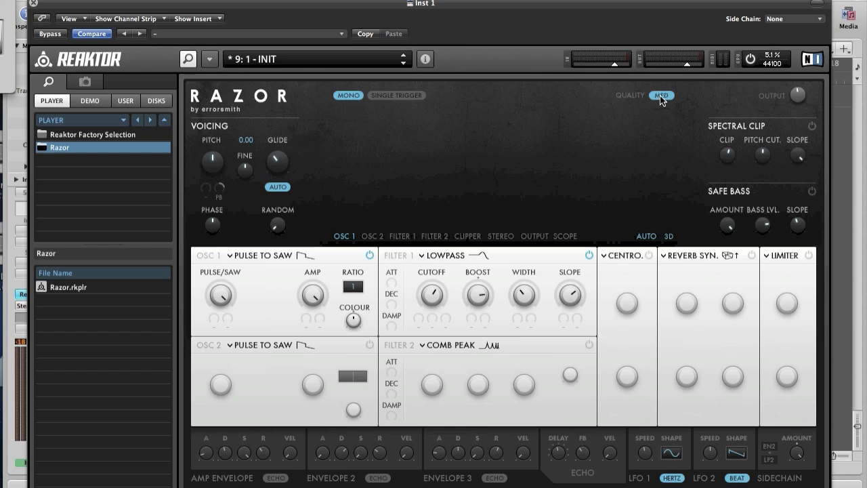
{"action": "left_click", "coordinate": [661, 95]}
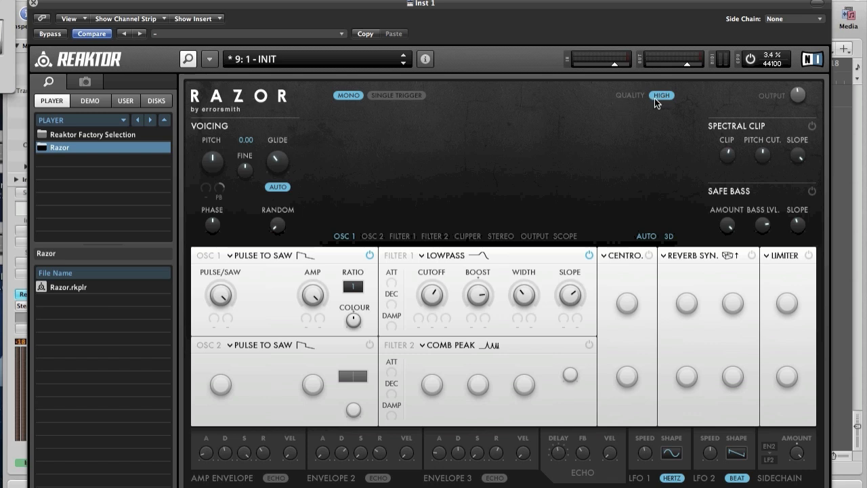
{"action": "mouse_move", "coordinate": [668, 103]}
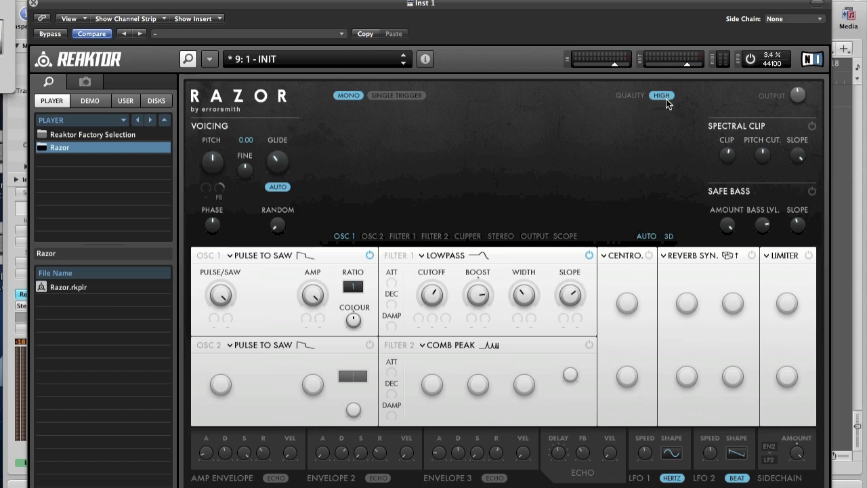
{"action": "mouse_move", "coordinate": [666, 103]}
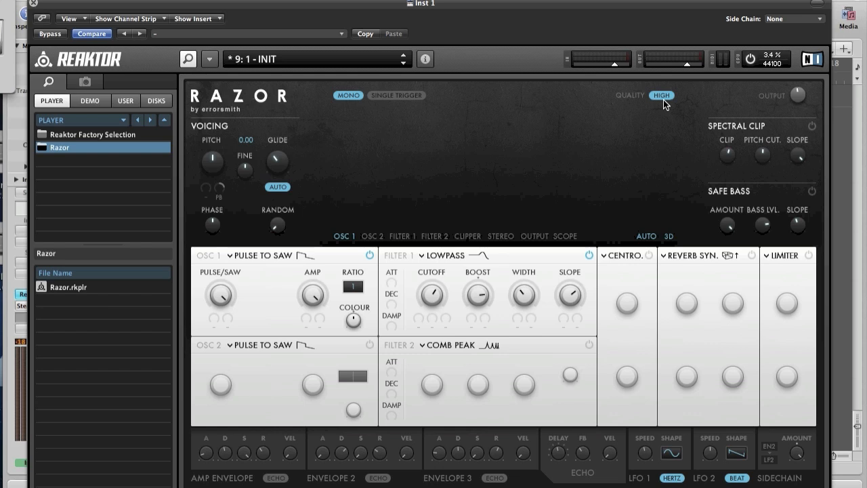
{"action": "mouse_move", "coordinate": [773, 101]}
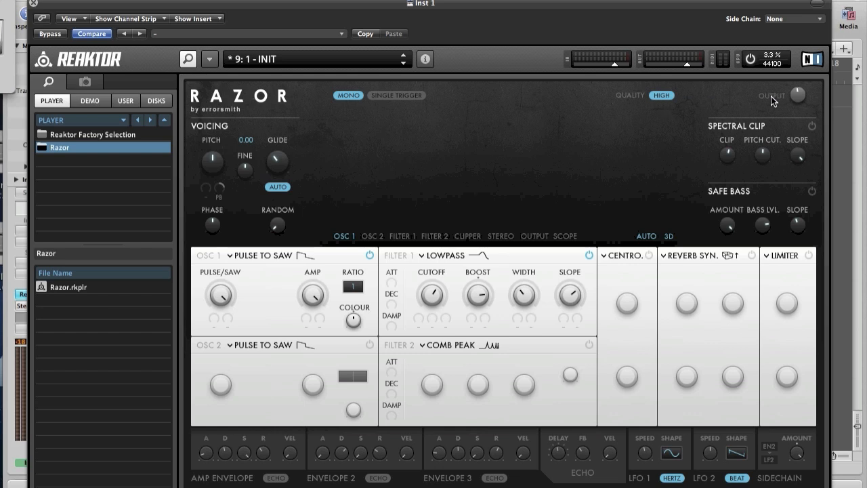
{"action": "mouse_move", "coordinate": [782, 103]}
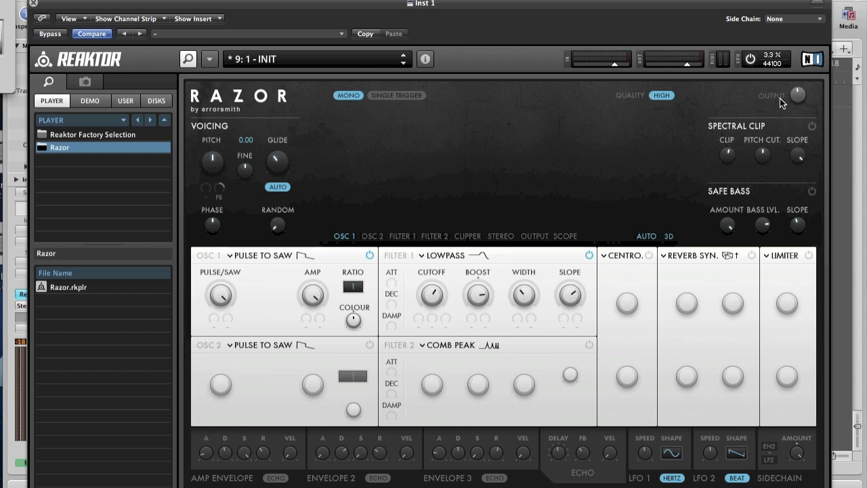
{"action": "mouse_move", "coordinate": [471, 141]}
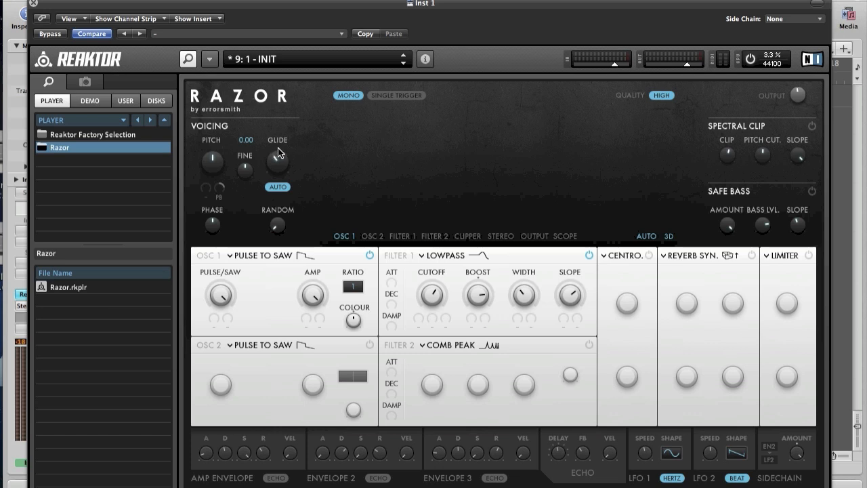
{"action": "mouse_move", "coordinate": [739, 115]}
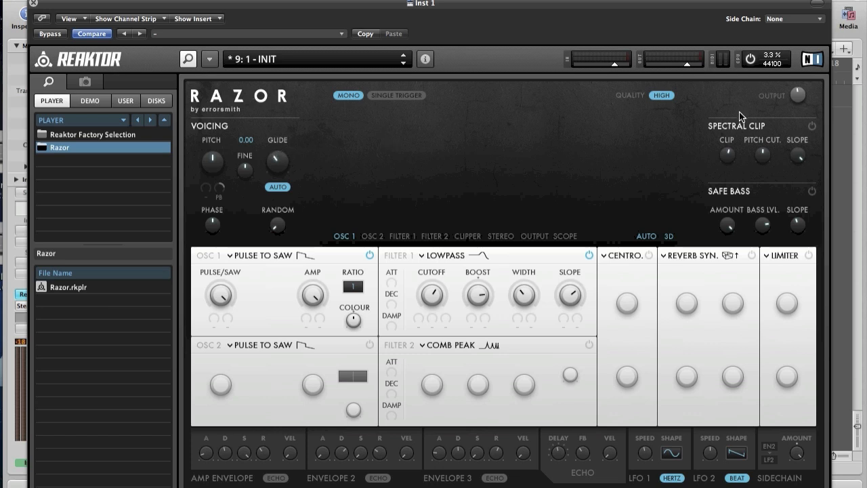
{"action": "mouse_move", "coordinate": [738, 115]}
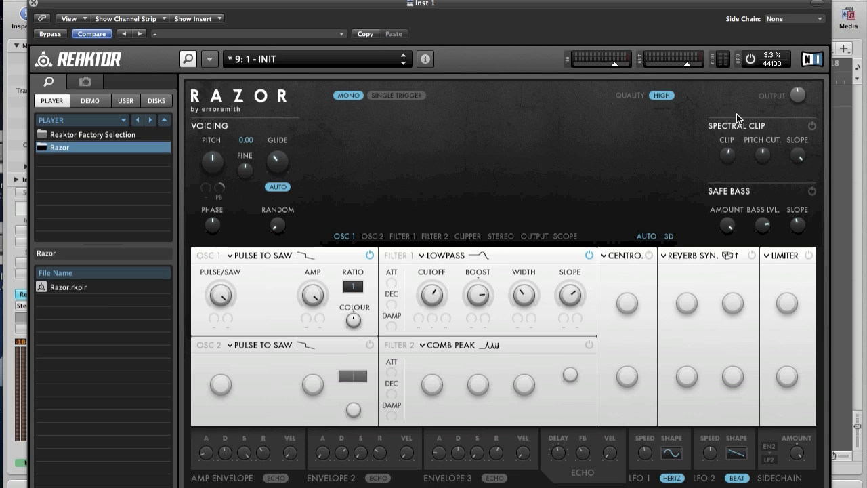
{"action": "mouse_move", "coordinate": [728, 203]}
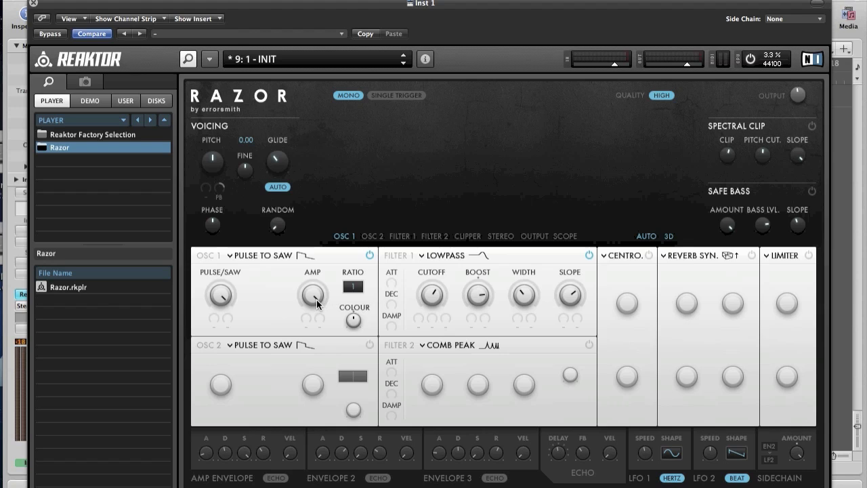
{"action": "mouse_move", "coordinate": [413, 265]}
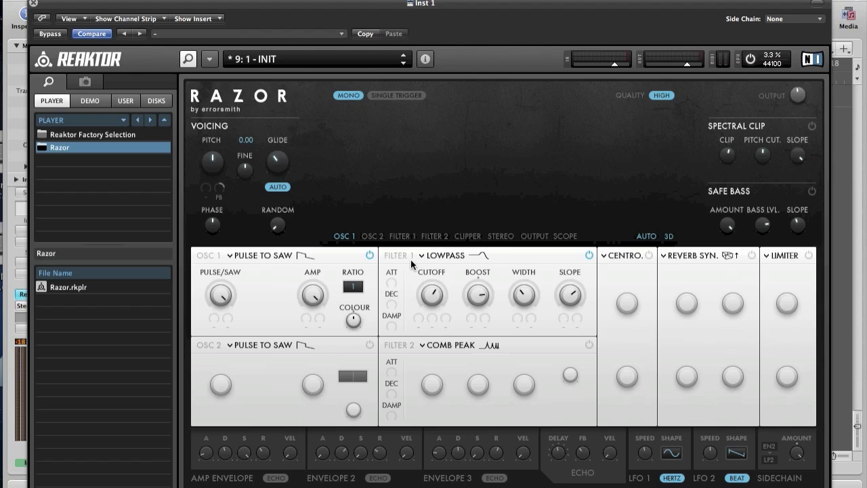
{"action": "mouse_move", "coordinate": [447, 260]}
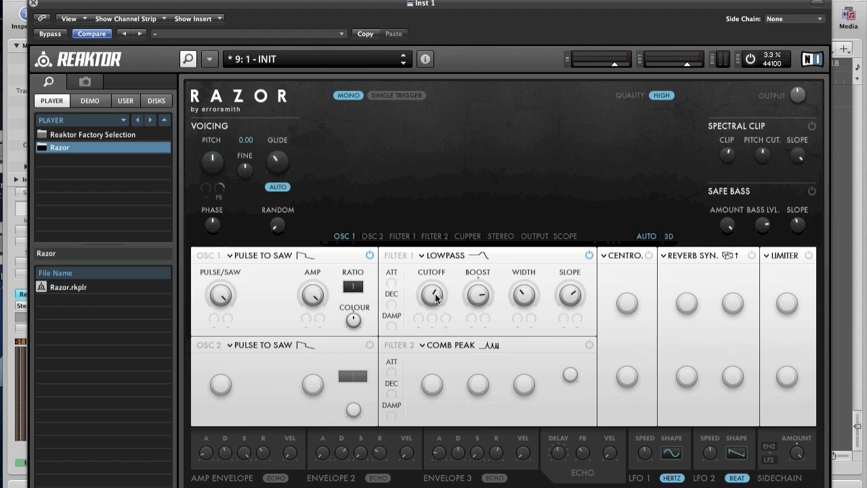
{"action": "mouse_move", "coordinate": [626, 257]}
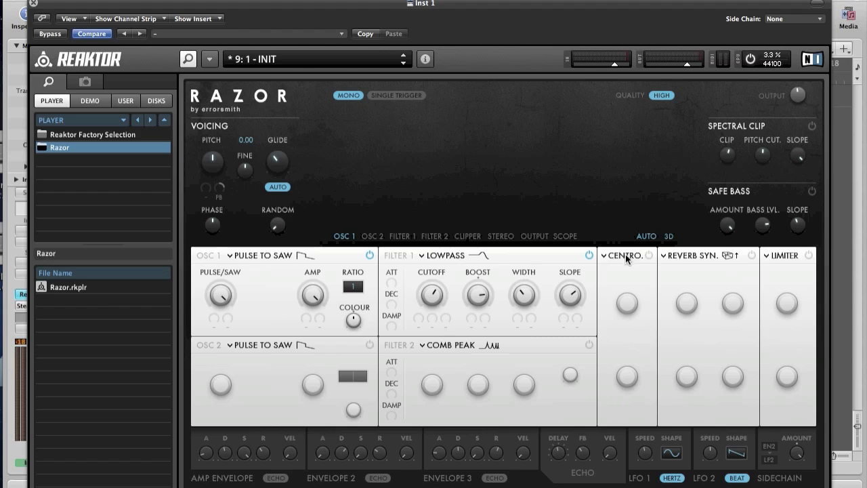
{"action": "mouse_move", "coordinate": [685, 268]}
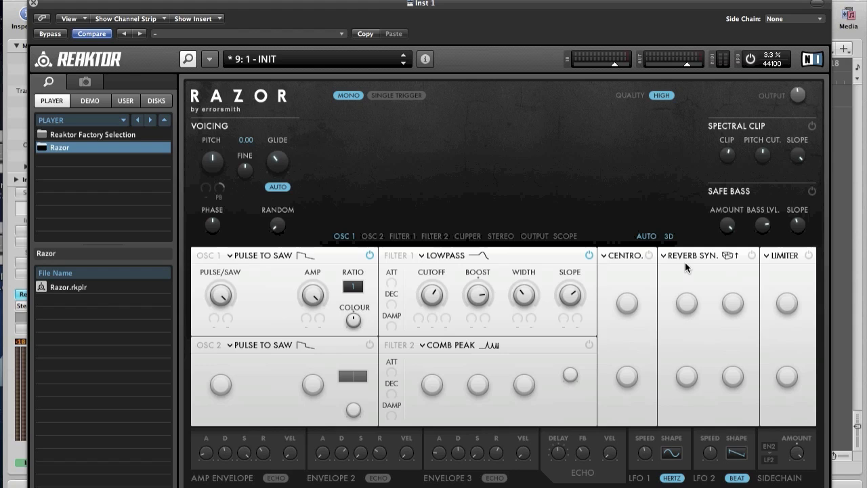
{"action": "mouse_move", "coordinate": [782, 277]}
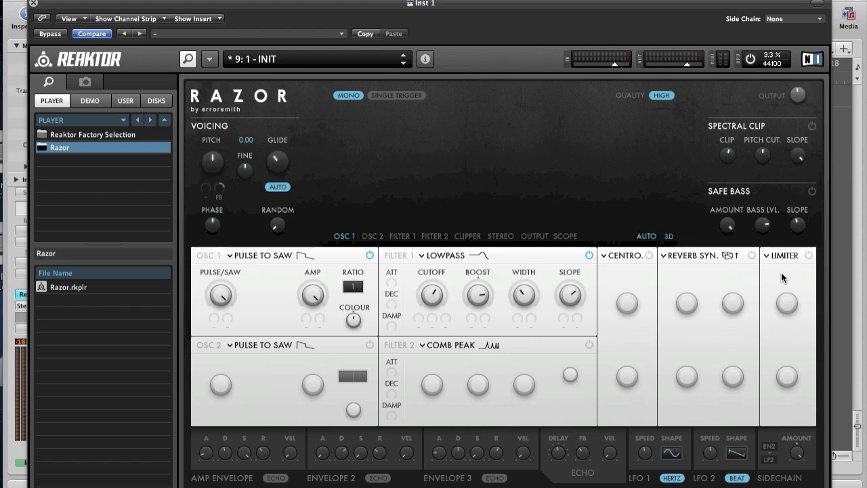
{"action": "mouse_move", "coordinate": [453, 455]}
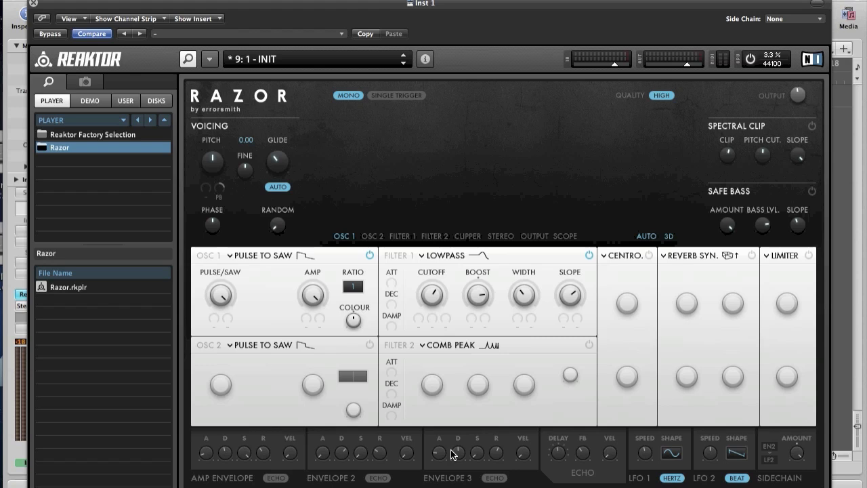
{"action": "mouse_move", "coordinate": [479, 482]}
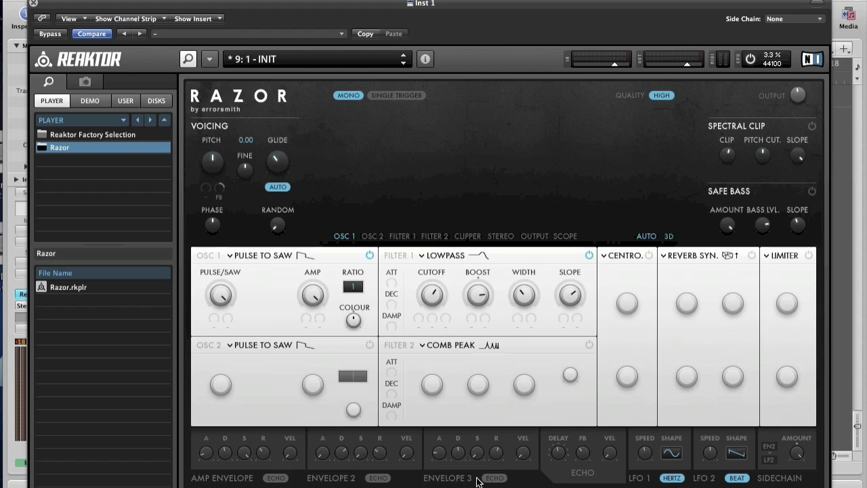
{"action": "mouse_move", "coordinate": [584, 471]}
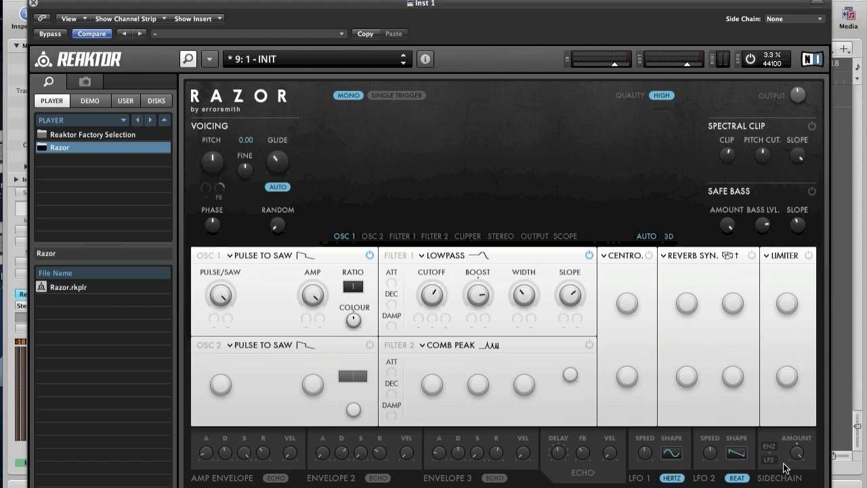
{"action": "mouse_move", "coordinate": [574, 141]}
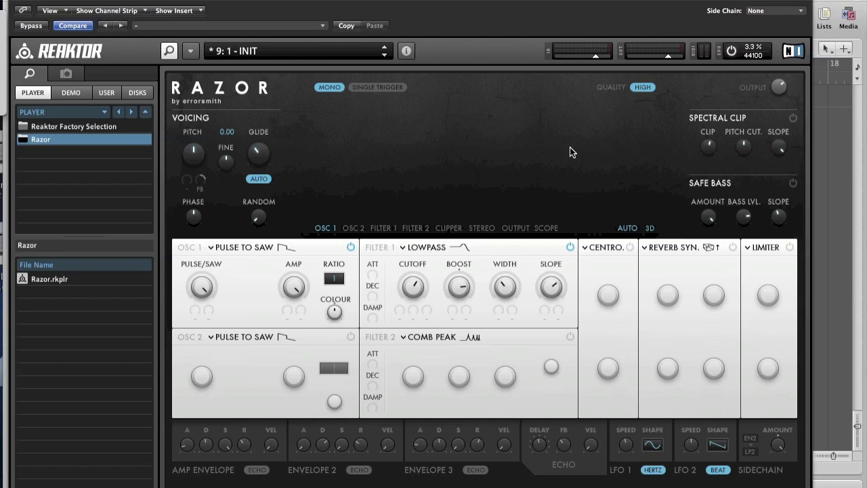
{"action": "mouse_move", "coordinate": [542, 154]}
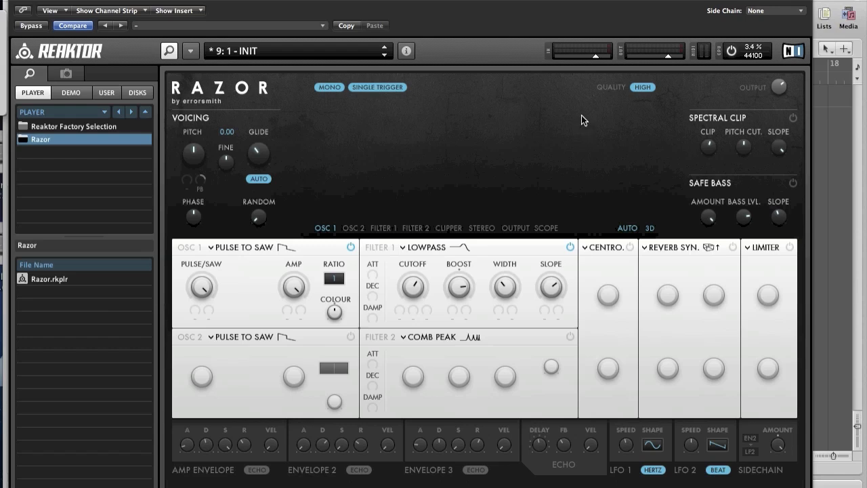
{"action": "mouse_move", "coordinate": [615, 95]}
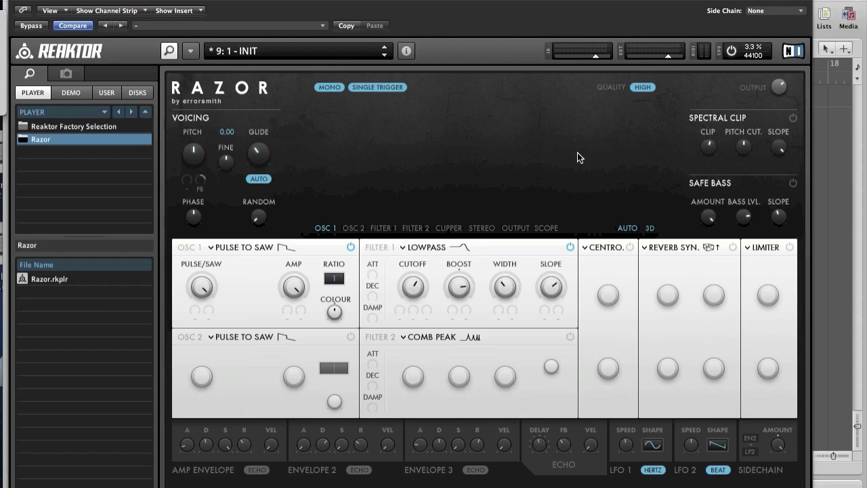
{"action": "mouse_move", "coordinate": [229, 139]}
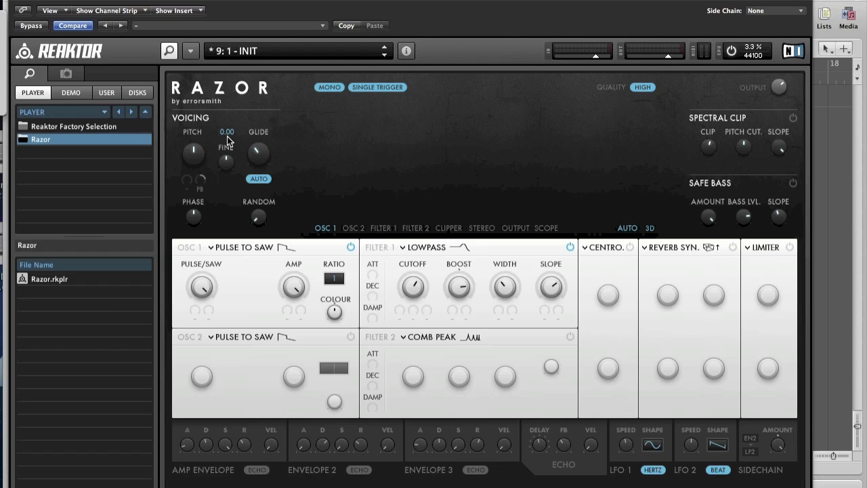
Lower the Voicing Pitch to -12.00 and turn off automatic glide.
{"action": "left_click_drag", "start_coordinate": [192, 152], "coordinate": [192, 163]}
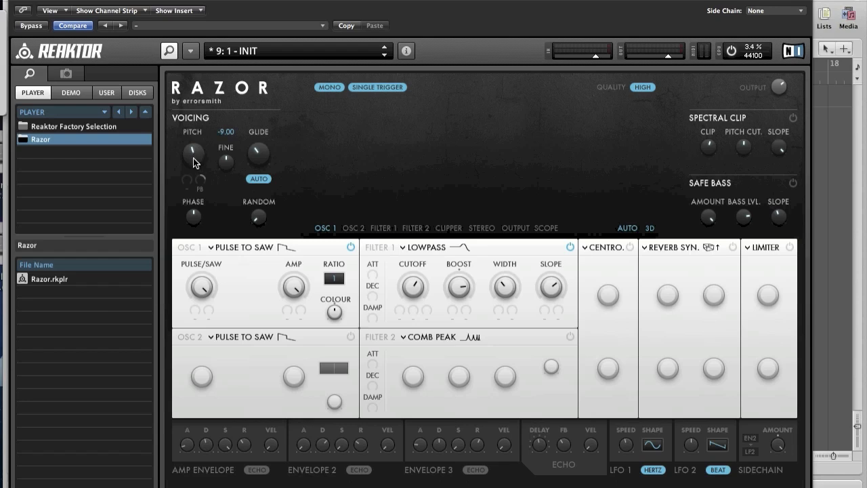
{"action": "left_click_drag", "start_coordinate": [193, 152], "coordinate": [194, 165]}
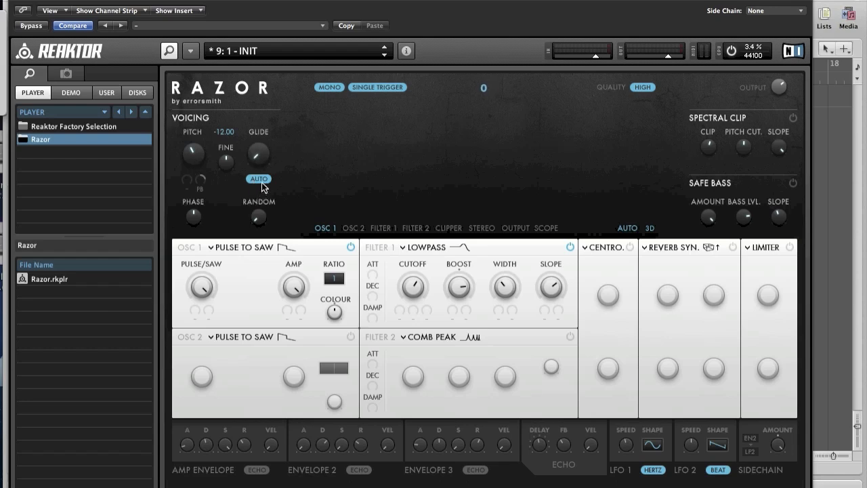
{"action": "left_click", "coordinate": [257, 179]}
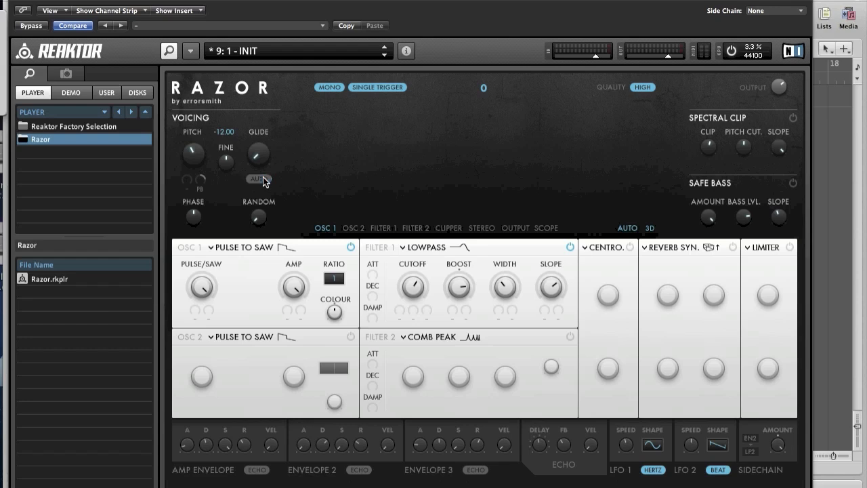
{"action": "mouse_move", "coordinate": [574, 159]}
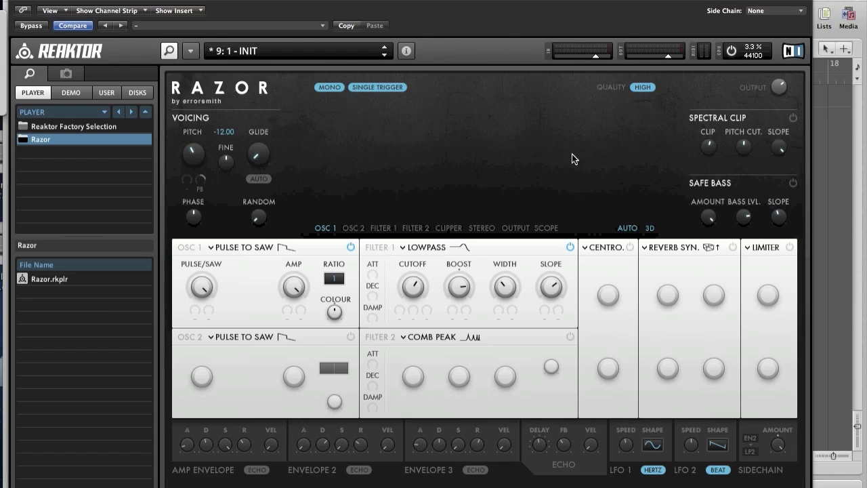
{"action": "mouse_move", "coordinate": [566, 149]}
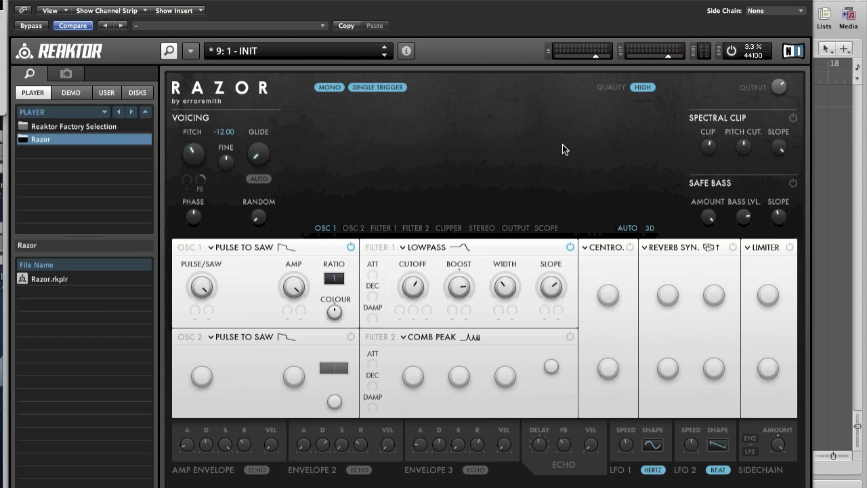
{"action": "mouse_move", "coordinate": [265, 247]}
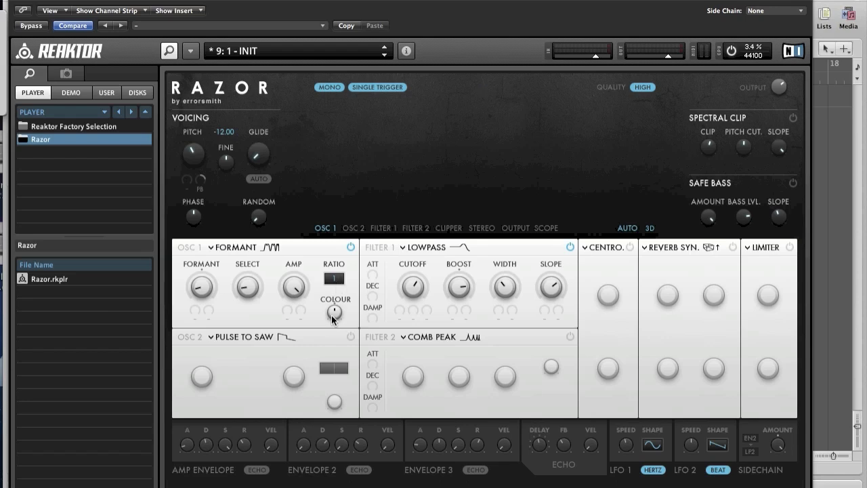
Adjust the Colour knob of the Formant oscillator in OSC 1.
{"action": "left_click_drag", "start_coordinate": [333, 312], "coordinate": [334, 303]}
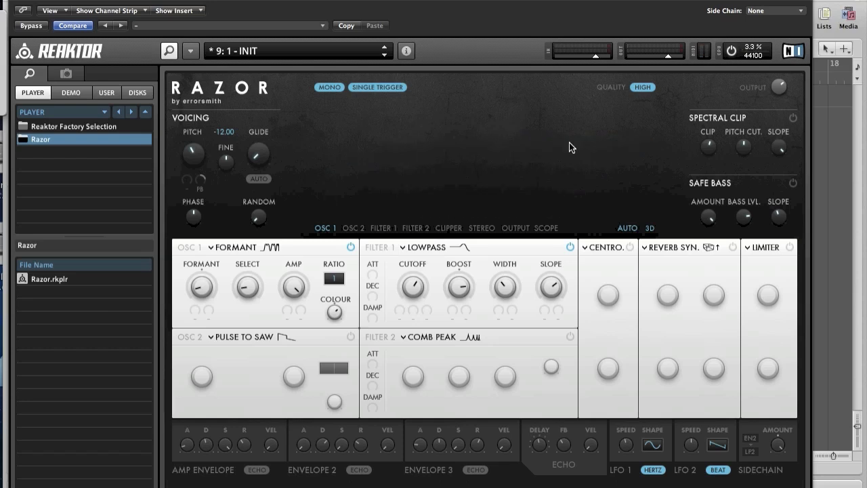
{"action": "mouse_move", "coordinate": [447, 249]}
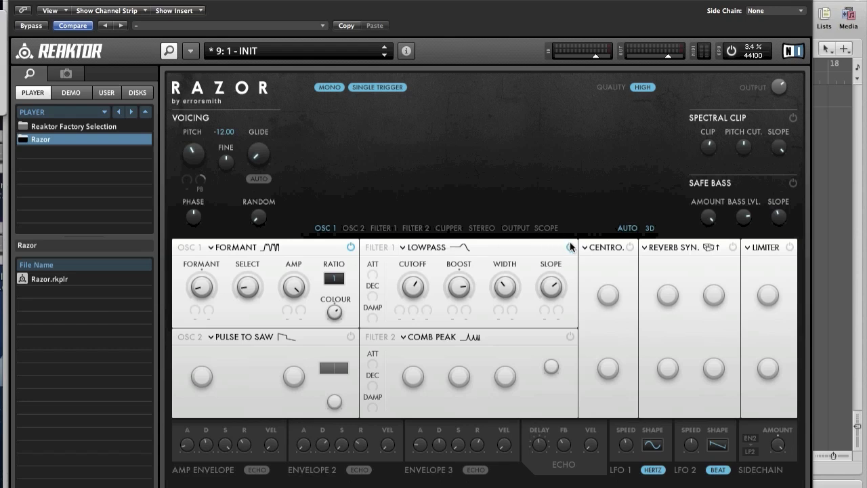
{"action": "mouse_move", "coordinate": [452, 155]}
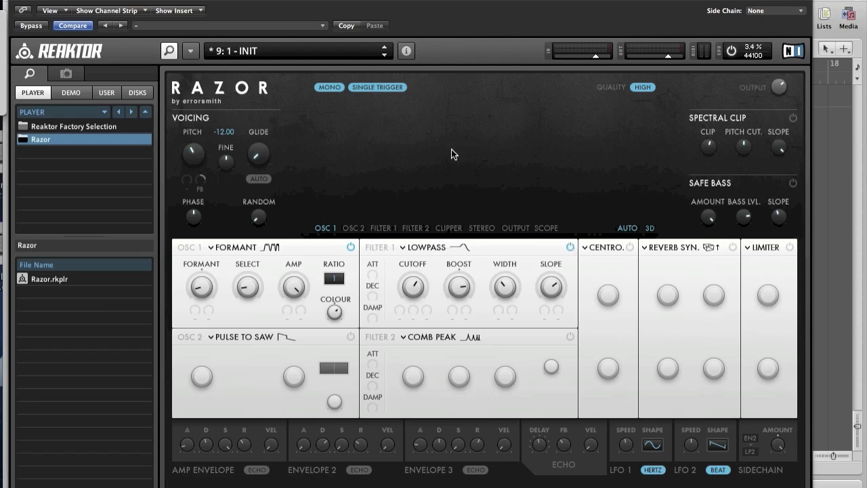
Set Filter 1's lowpass boost to 0.7 and slope to 4.5, then display Filter 2's response.
{"action": "left_click", "coordinate": [383, 227]}
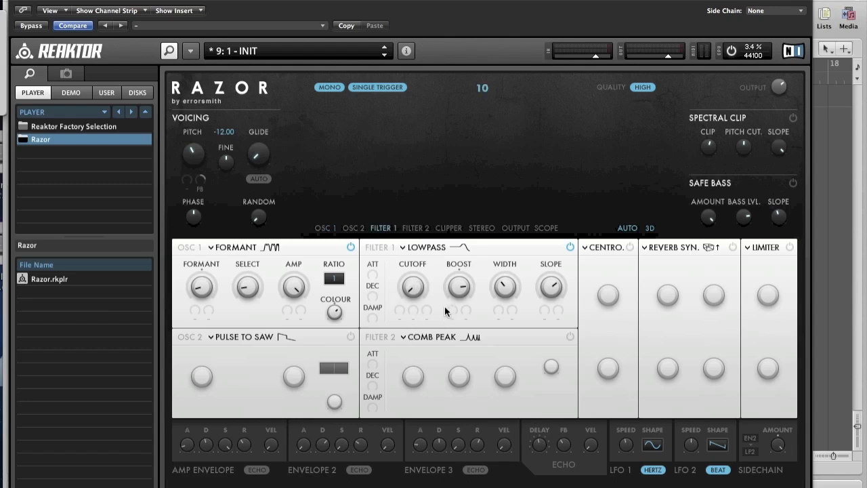
{"action": "mouse_move", "coordinate": [447, 297]}
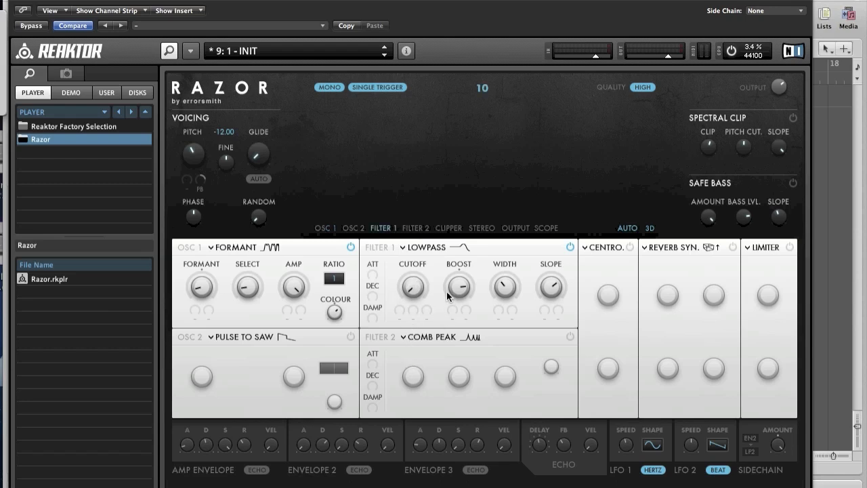
{"action": "left_click_drag", "start_coordinate": [458, 296], "coordinate": [458, 284]}
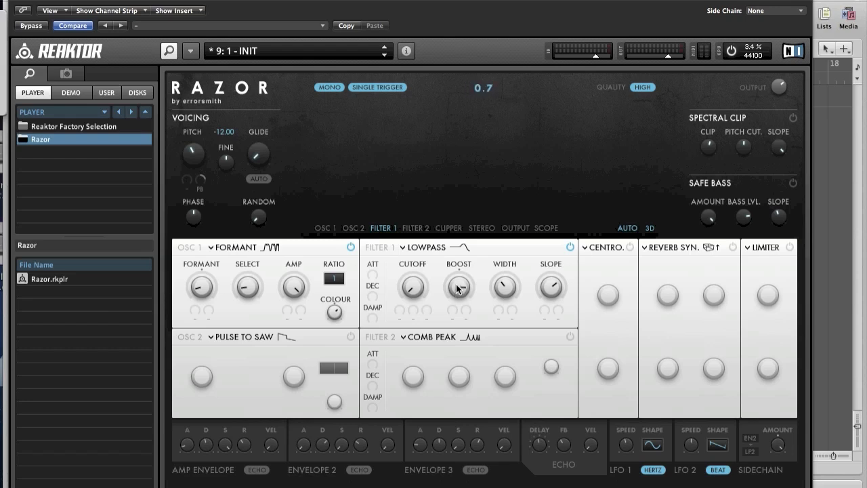
{"action": "mouse_move", "coordinate": [482, 281]}
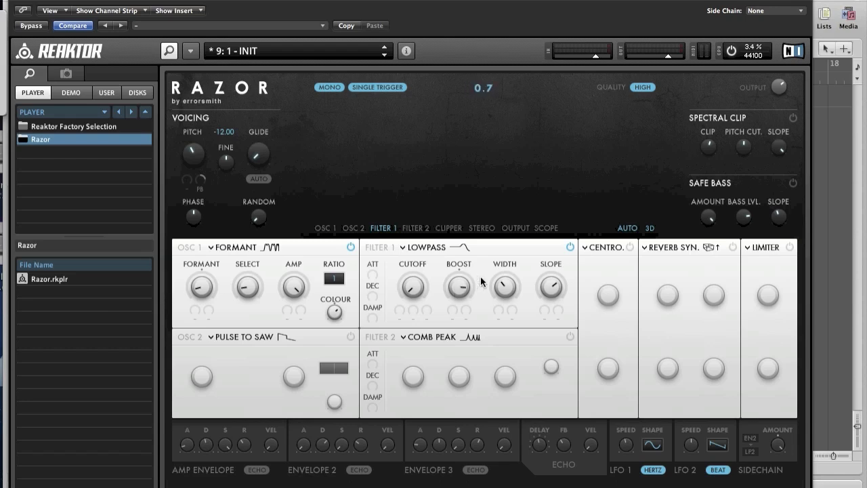
{"action": "left_click_drag", "start_coordinate": [503, 283], "coordinate": [504, 305]}
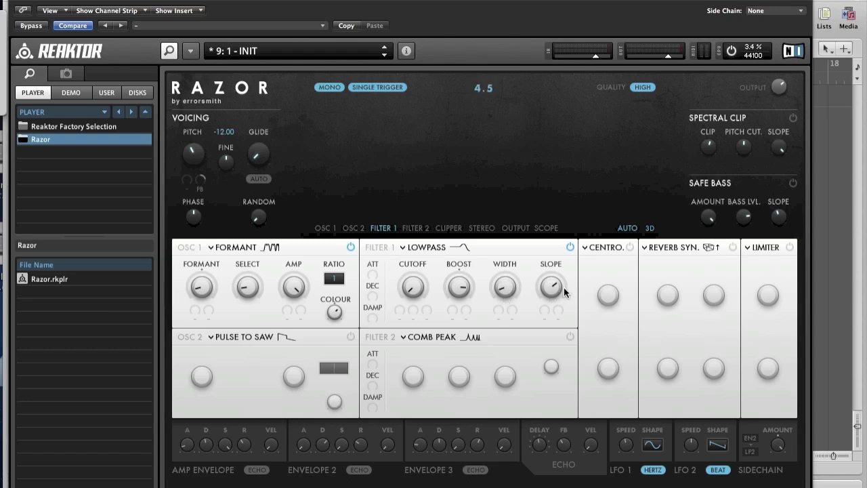
{"action": "mouse_move", "coordinate": [559, 292]}
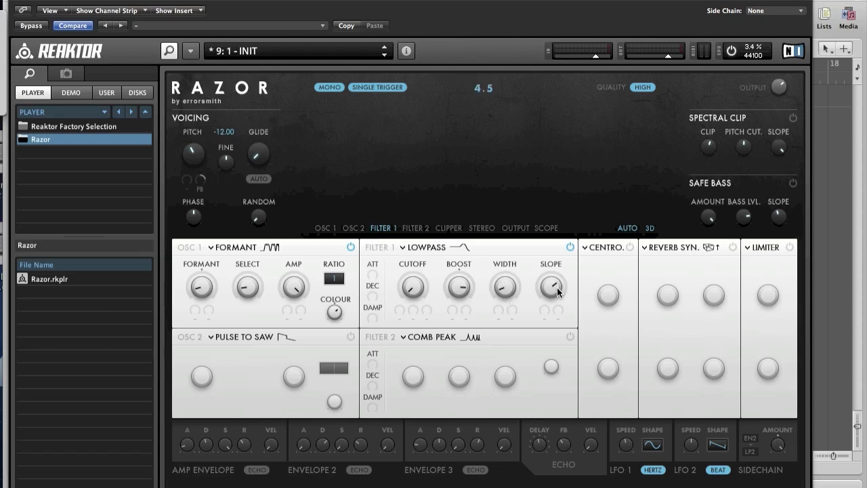
{"action": "left_click", "coordinate": [414, 228]}
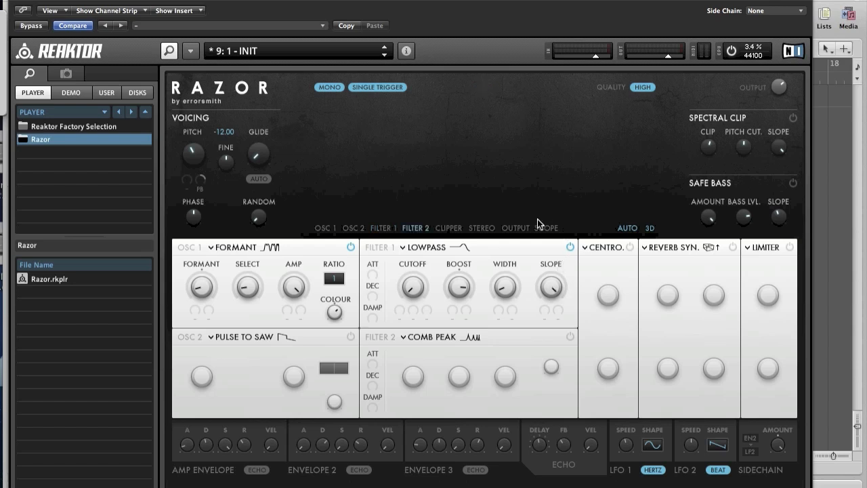
{"action": "mouse_move", "coordinate": [440, 351]}
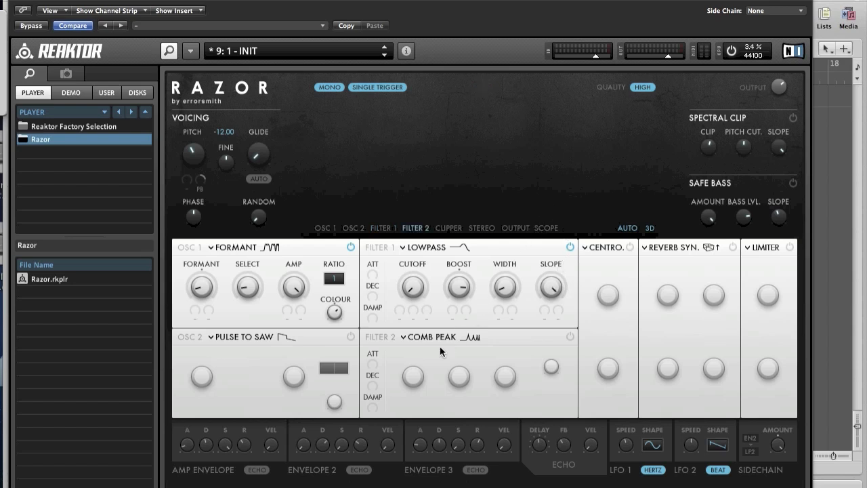
{"action": "mouse_move", "coordinate": [572, 344]}
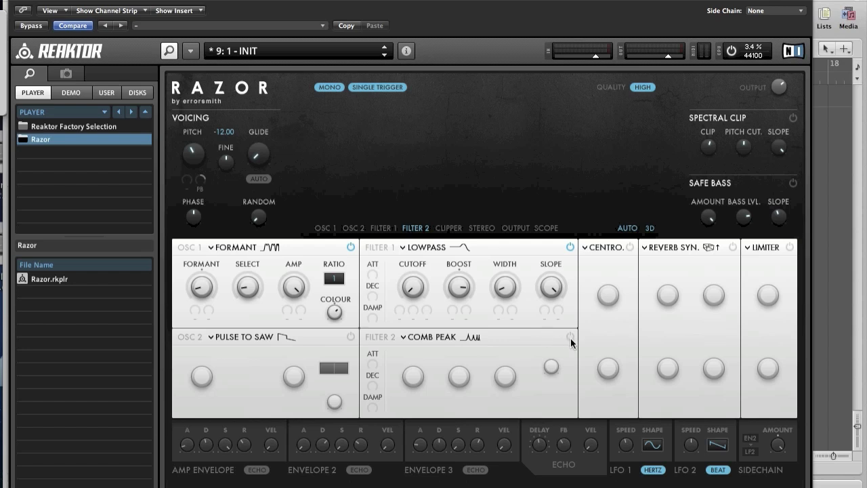
Retune the comb peak filter's cutoff and modulate it with LFO 1.
{"action": "left_click", "coordinate": [571, 336]}
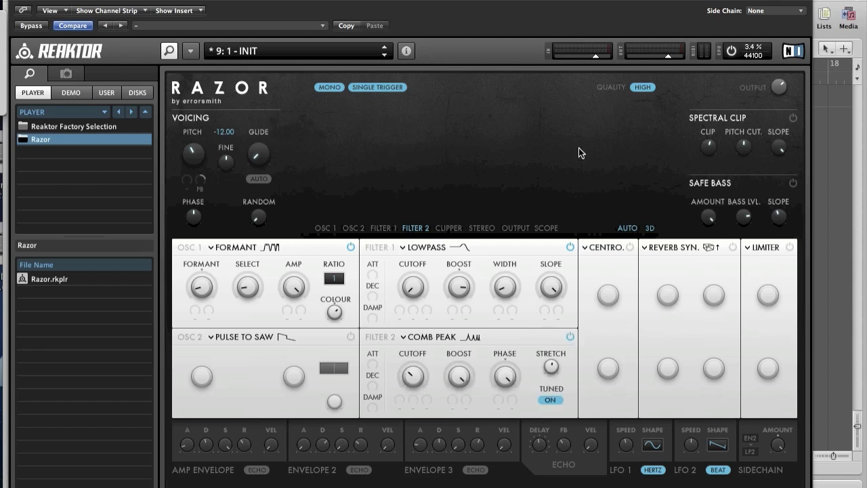
{"action": "mouse_move", "coordinate": [425, 246]}
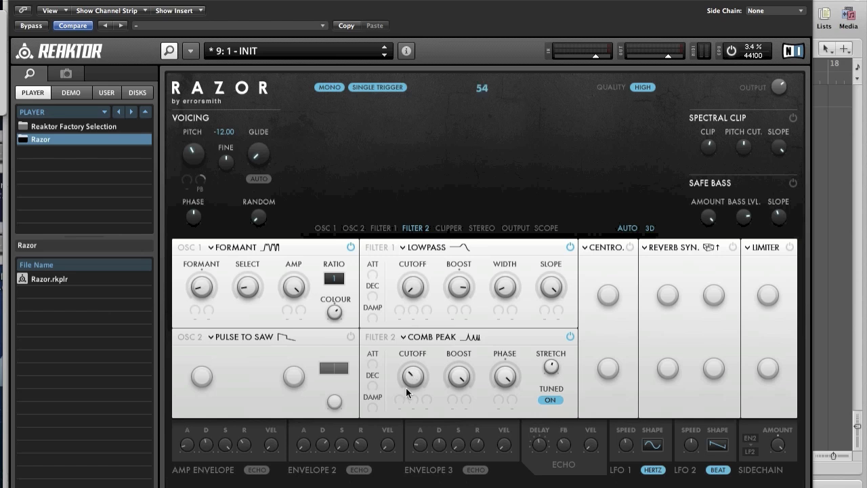
{"action": "mouse_move", "coordinate": [404, 400]}
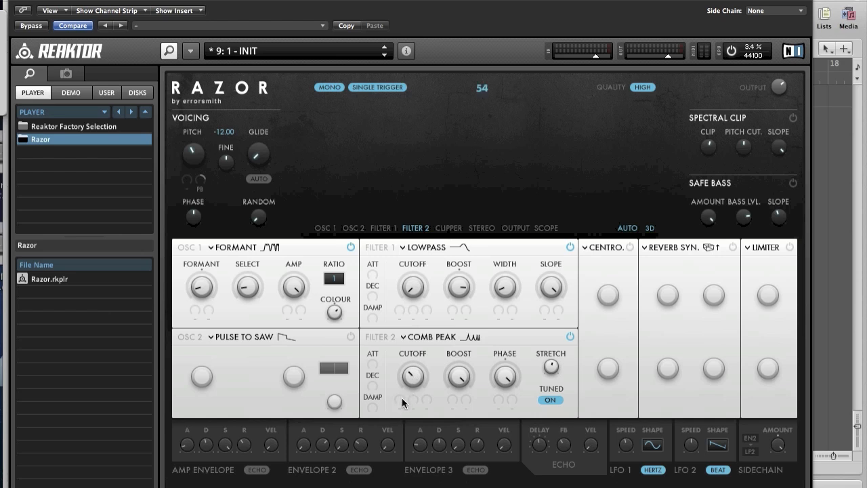
{"action": "left_click", "coordinate": [398, 404]}
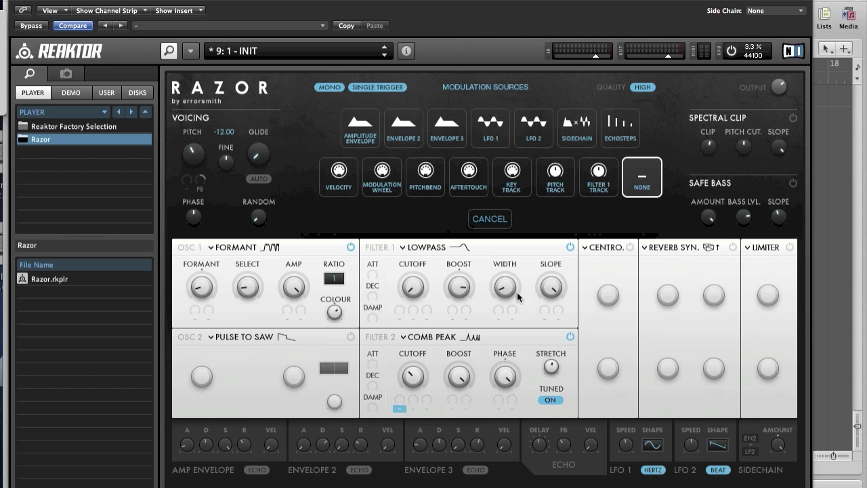
{"action": "left_click", "coordinate": [489, 218]}
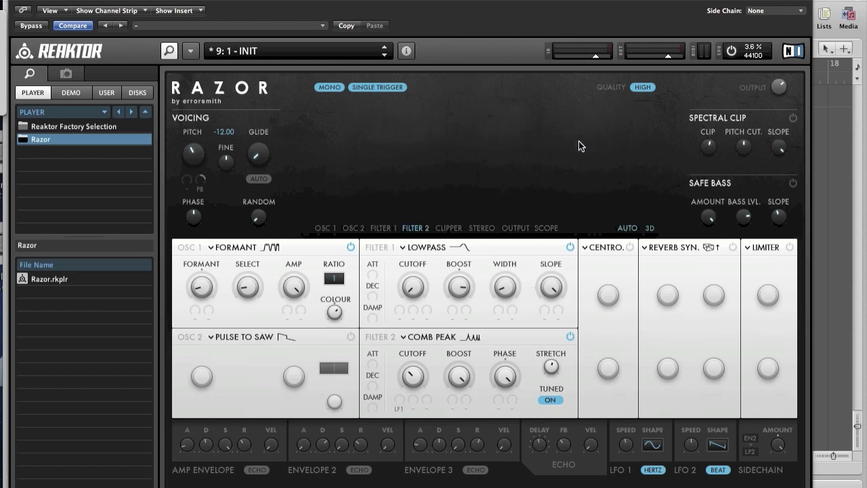
{"action": "mouse_move", "coordinate": [400, 405]}
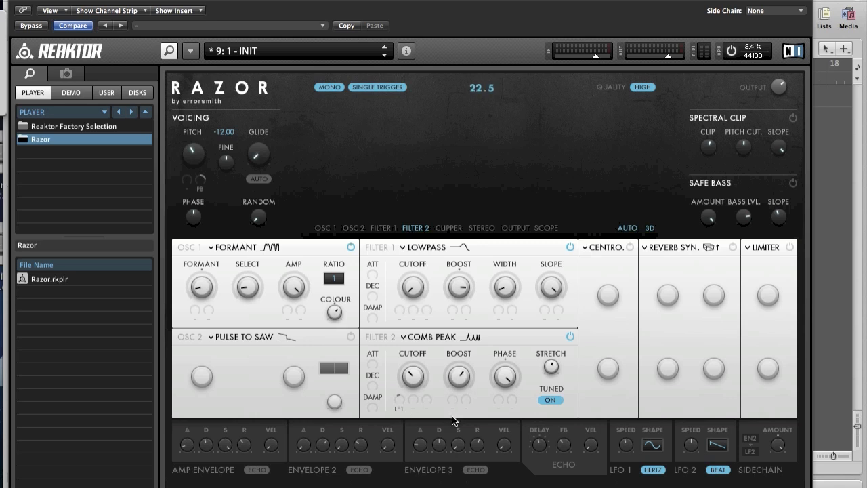
{"action": "mouse_move", "coordinate": [490, 390]}
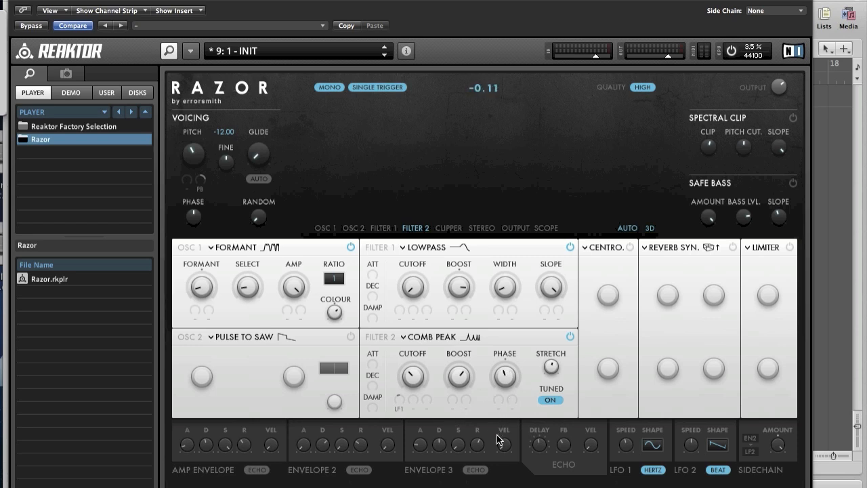
{"action": "mouse_move", "coordinate": [550, 243]}
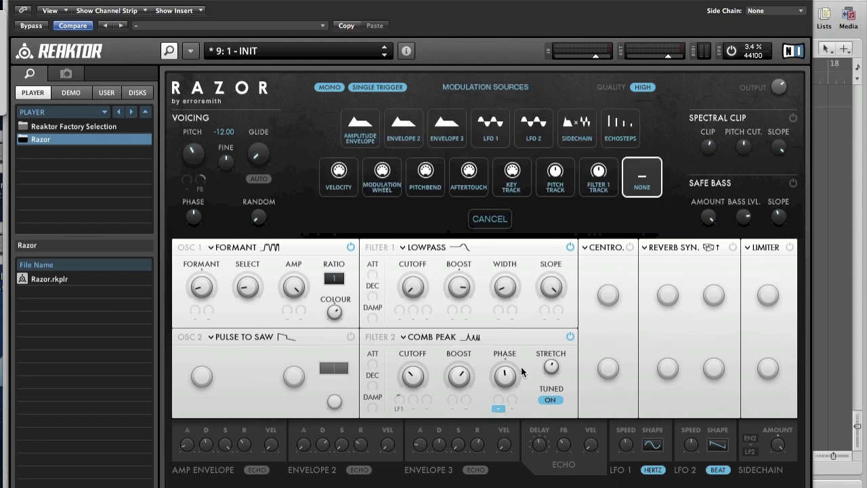
Modulate the comb filter's phase with LFO 1 and adjust its stretch amount.
{"action": "left_click", "coordinate": [489, 218]}
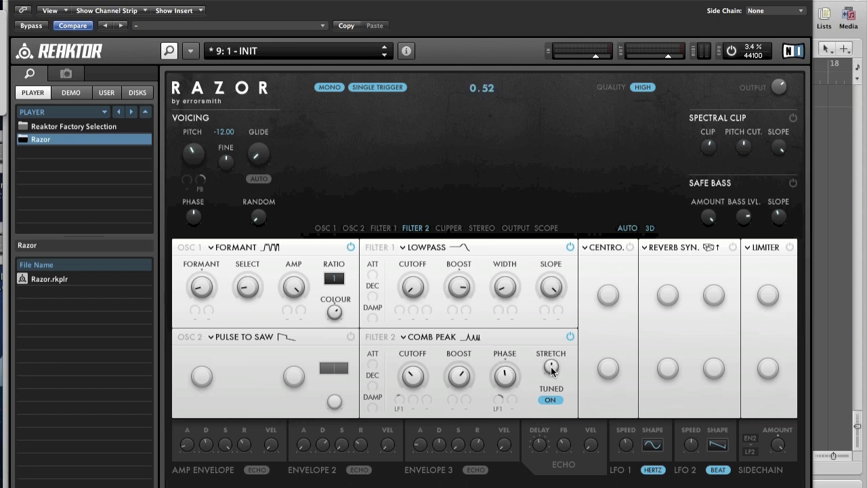
{"action": "left_click_drag", "start_coordinate": [550, 366], "coordinate": [547, 395]}
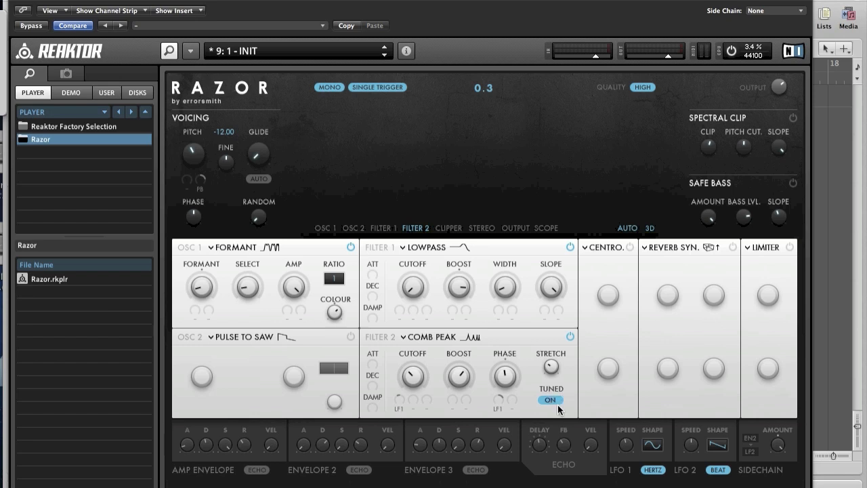
{"action": "mouse_move", "coordinate": [637, 14]}
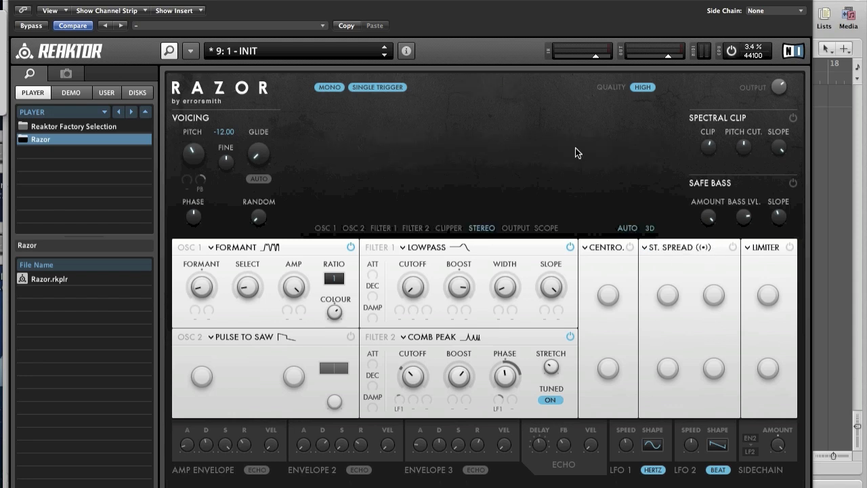
Switch on the Stereo Spread effect and set its ramp amount.
{"action": "left_click", "coordinate": [732, 247]}
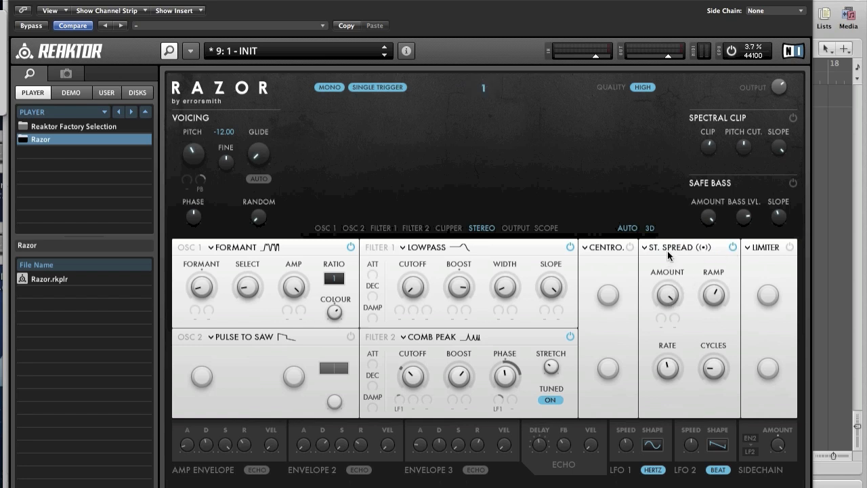
{"action": "mouse_move", "coordinate": [715, 295]}
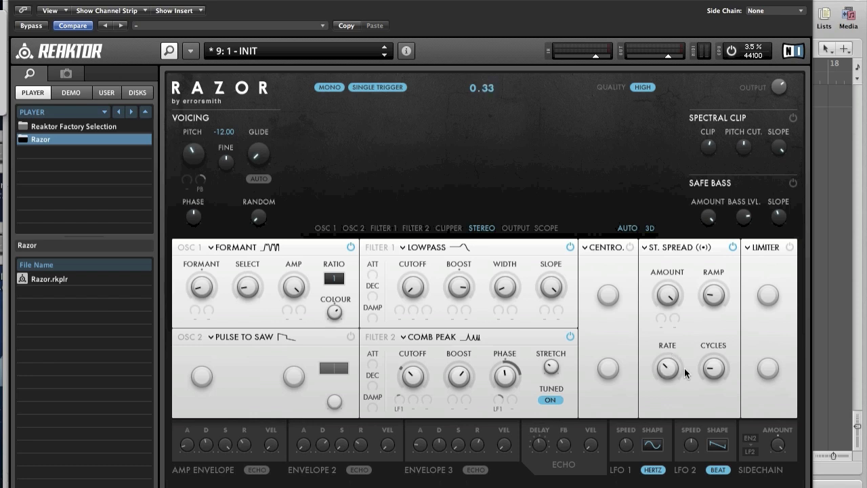
{"action": "left_click_drag", "start_coordinate": [712, 369], "coordinate": [712, 326]}
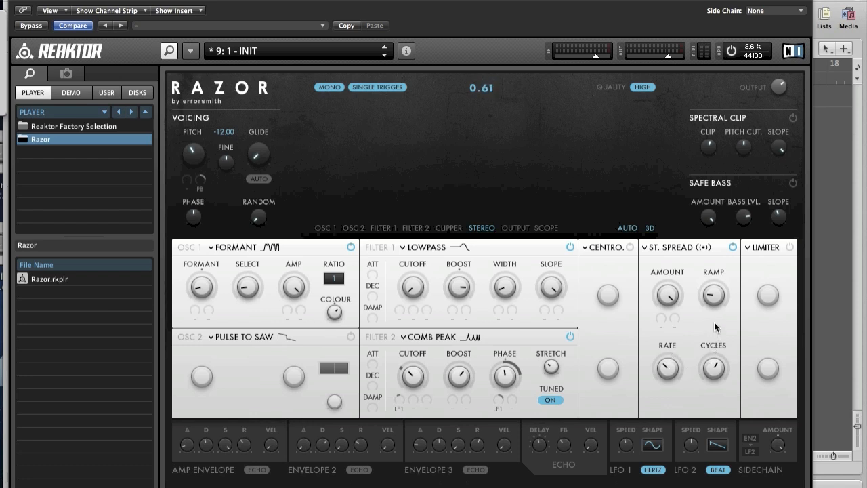
{"action": "mouse_move", "coordinate": [580, 146]}
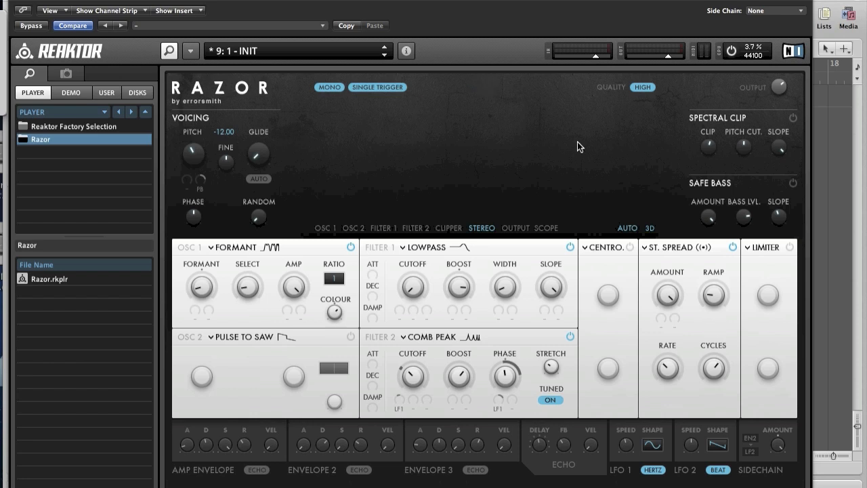
Replace the Limiter with a Clipper from Dynamics & Shaping and switch it on.
{"action": "left_click", "coordinate": [748, 246]}
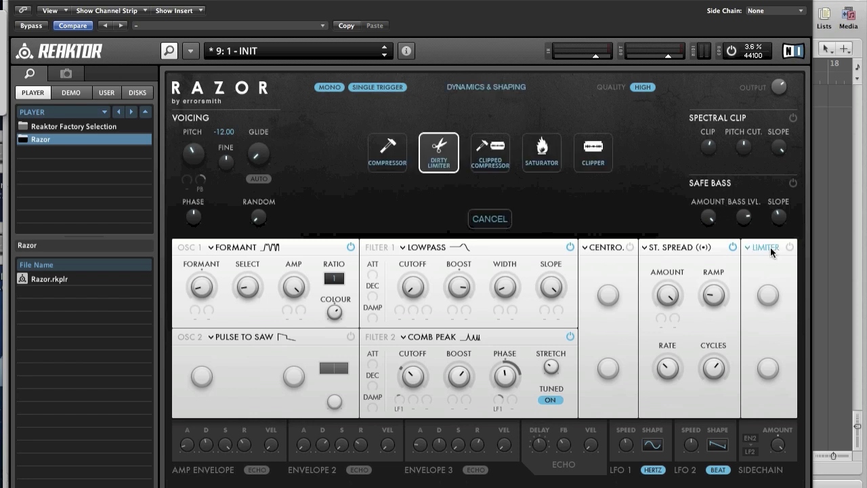
{"action": "mouse_move", "coordinate": [599, 165]}
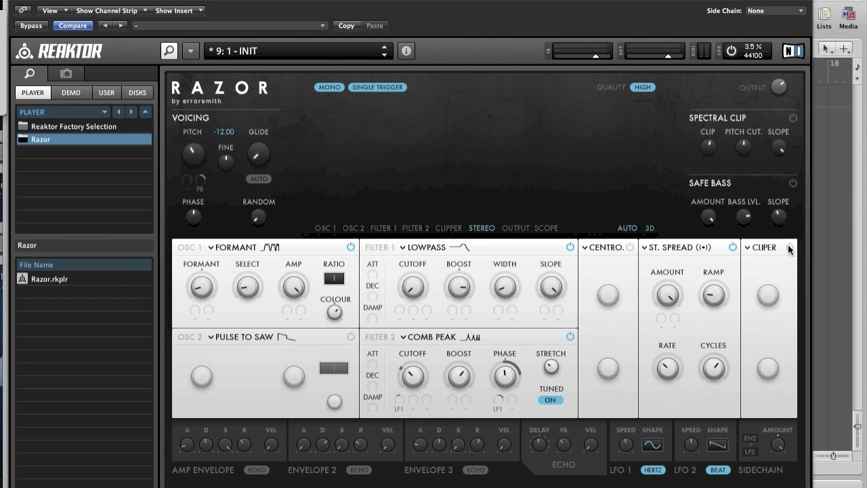
{"action": "left_click", "coordinate": [785, 246]}
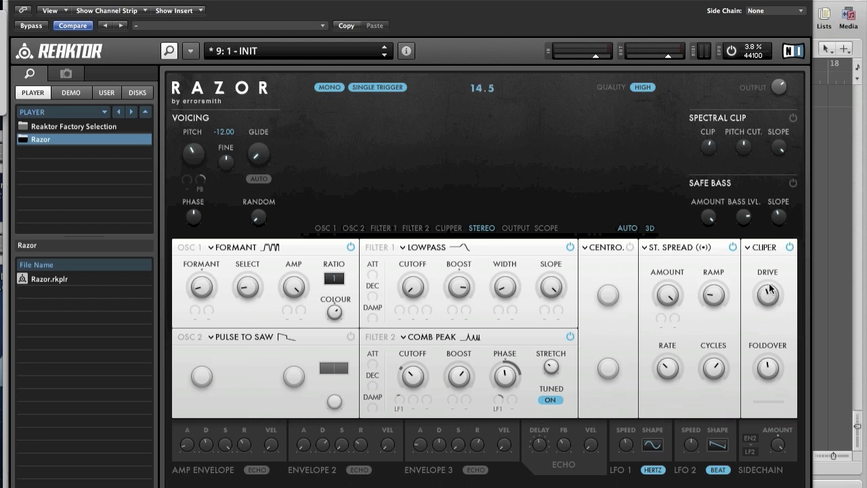
{"action": "mouse_move", "coordinate": [774, 370]}
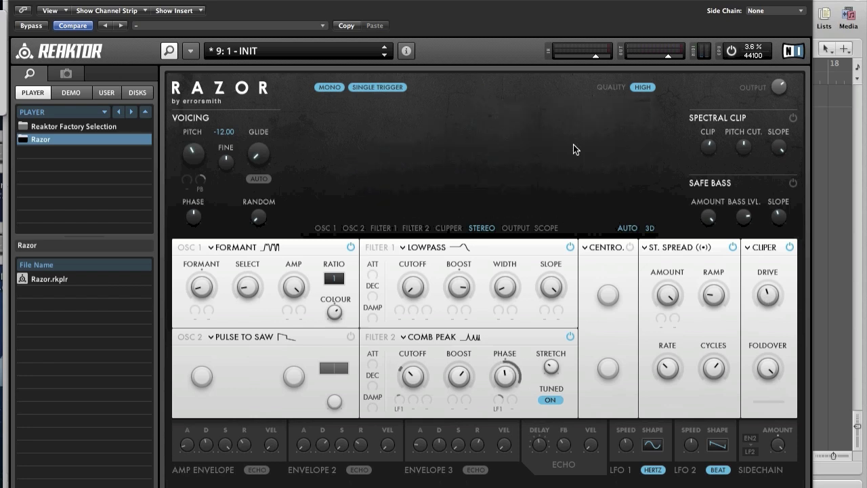
{"action": "mouse_move", "coordinate": [794, 121]}
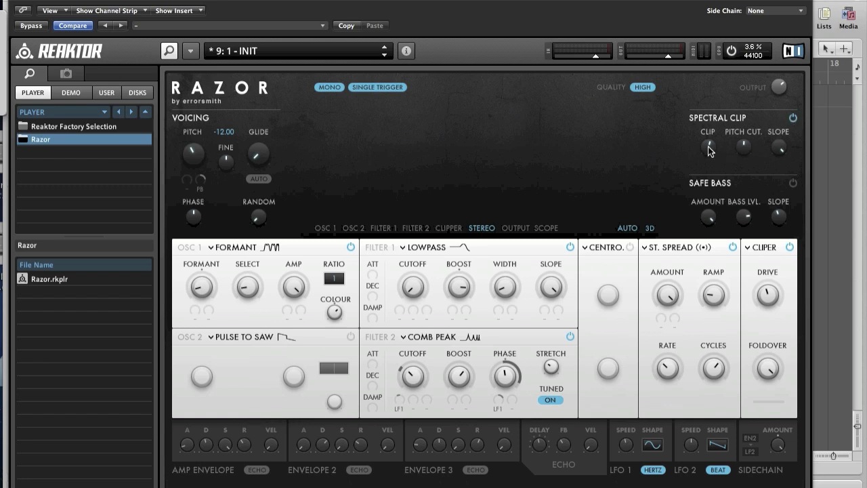
Switch on the Spectral Clip effect.
{"action": "left_click", "coordinate": [448, 227]}
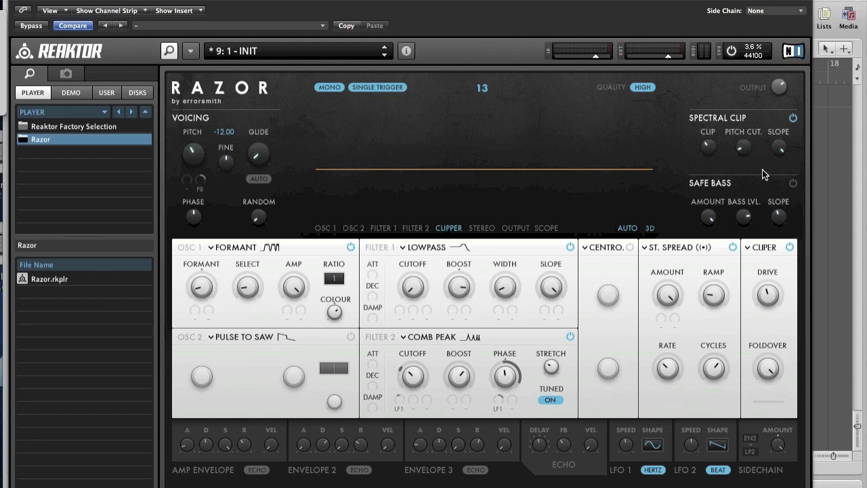
{"action": "mouse_move", "coordinate": [785, 152]}
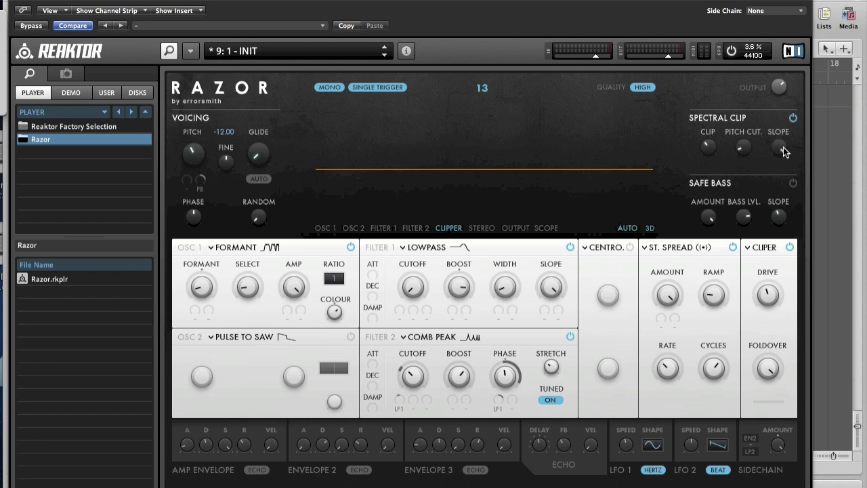
{"action": "mouse_move", "coordinate": [569, 150]}
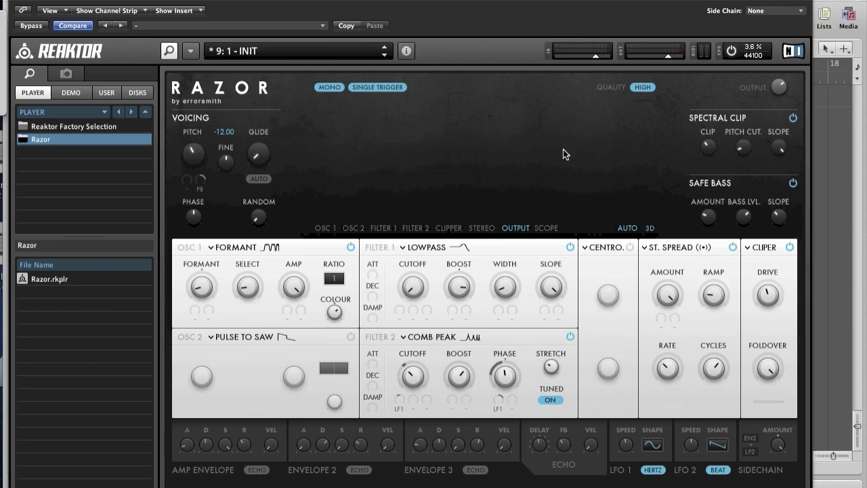
{"action": "mouse_move", "coordinate": [530, 181]}
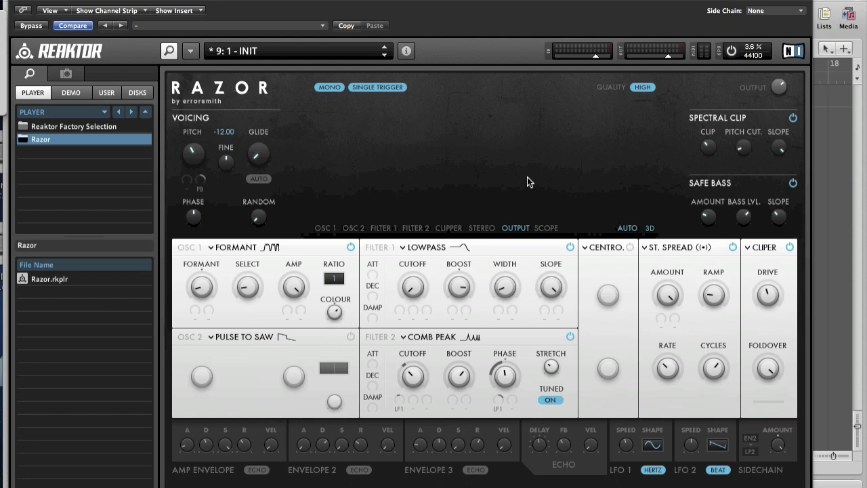
{"action": "mouse_move", "coordinate": [225, 471]}
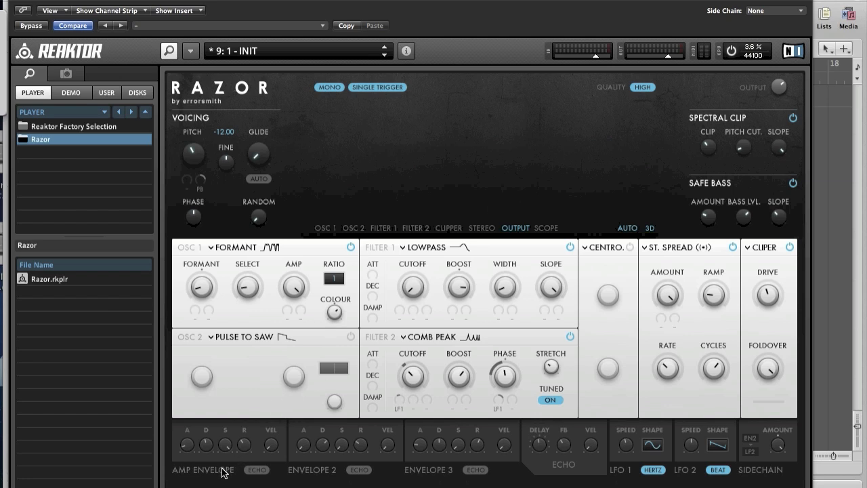
{"action": "mouse_move", "coordinate": [189, 452]}
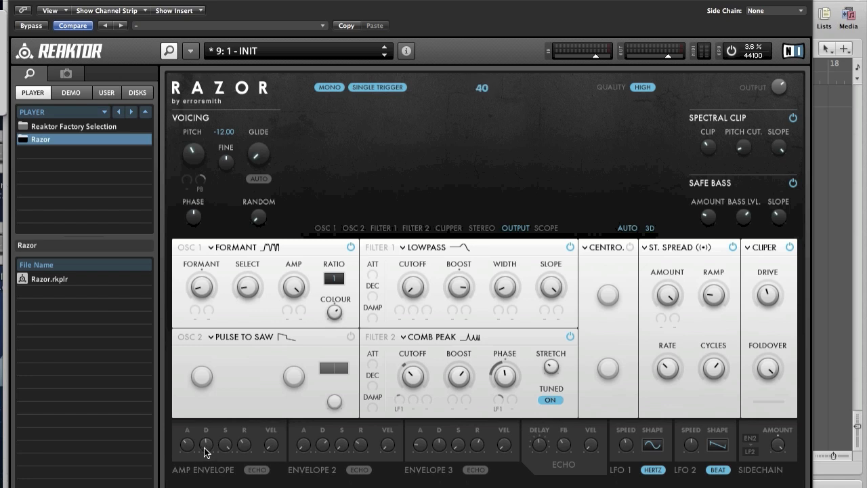
{"action": "mouse_move", "coordinate": [230, 450]}
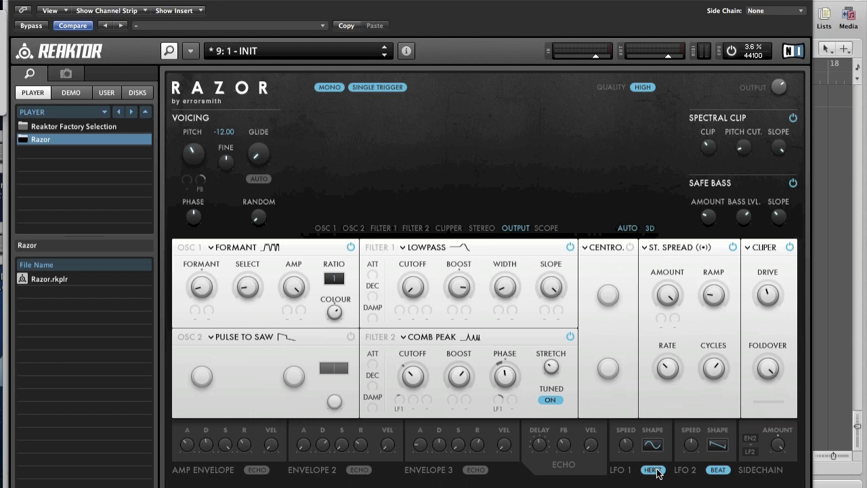
Switch LFO 1 from hertz to beat so it syncs to the song tempo.
{"action": "left_click", "coordinate": [652, 469]}
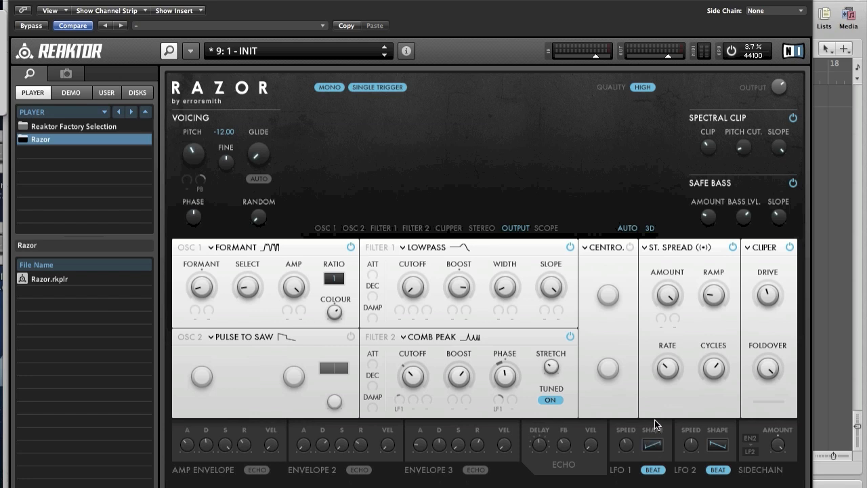
{"action": "mouse_move", "coordinate": [630, 450]}
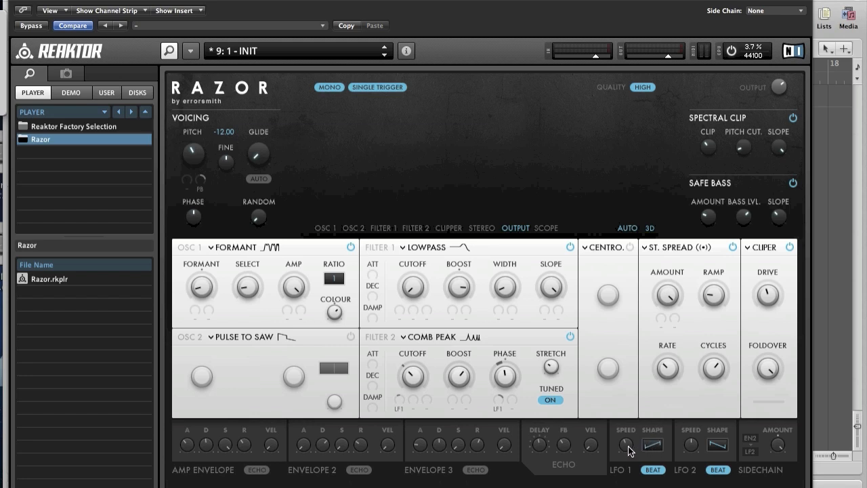